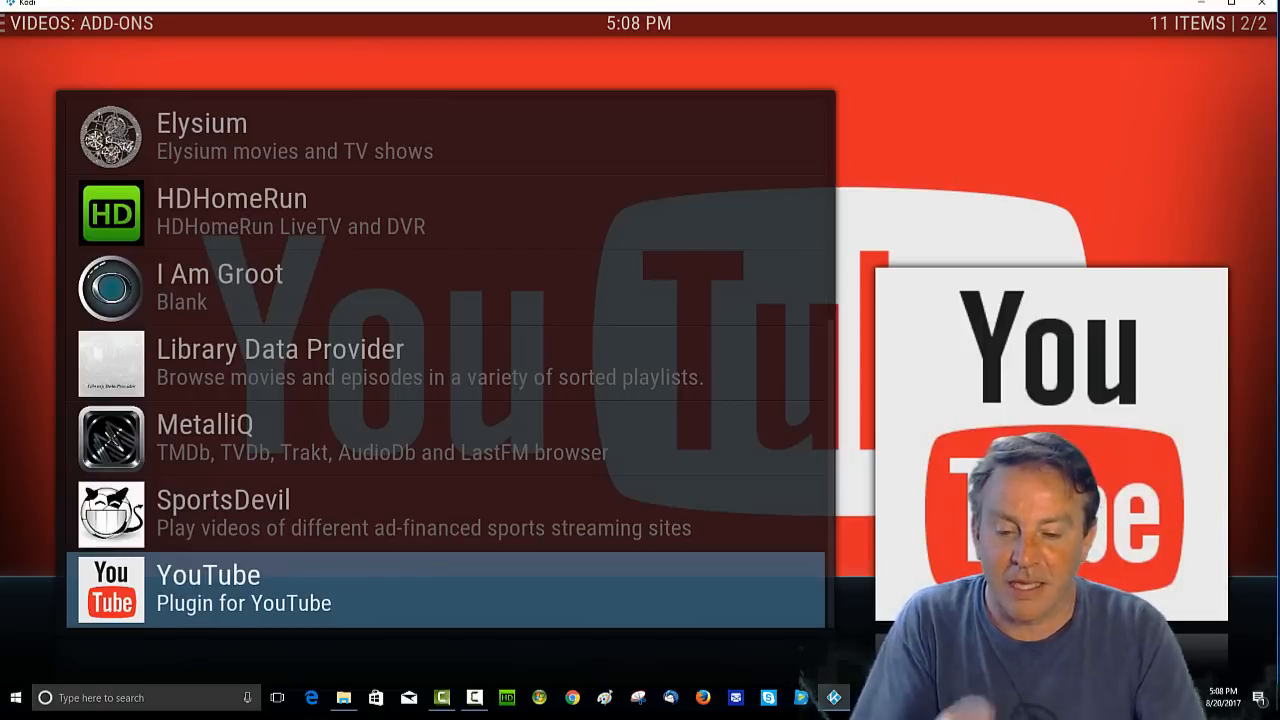
pyautogui.moveTo(413, 608)
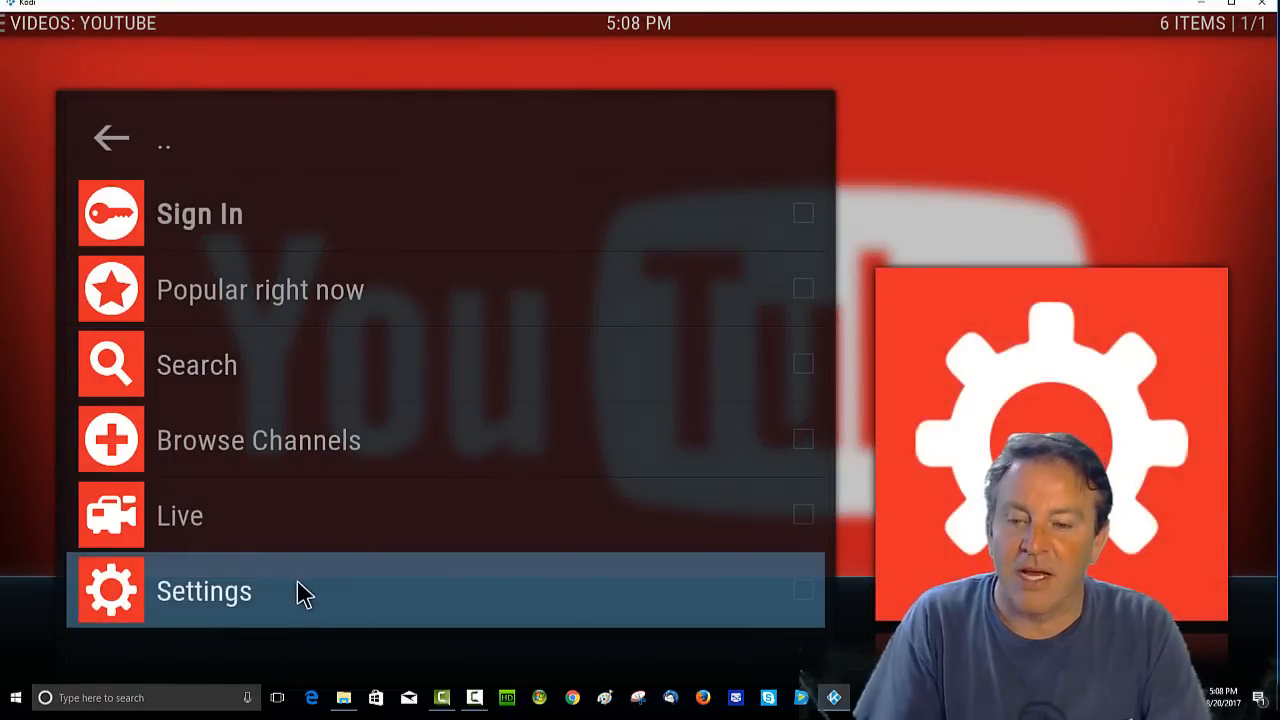
pyautogui.moveTo(303, 350)
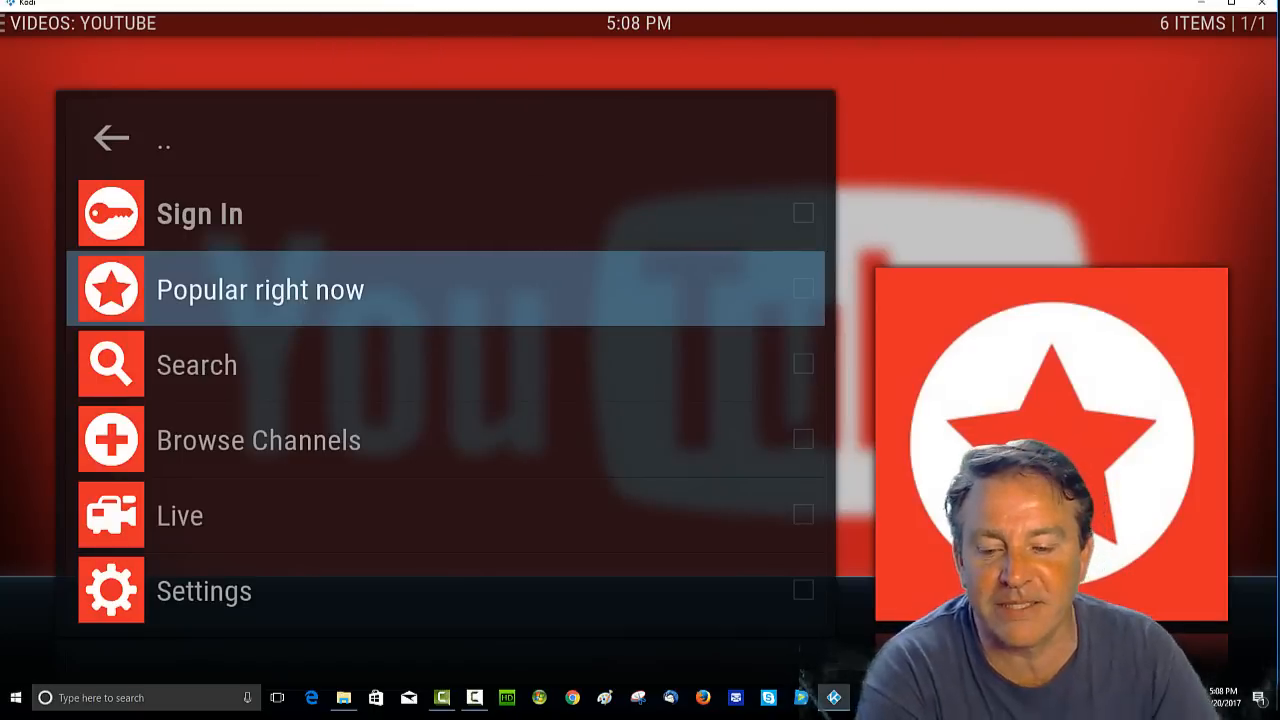
pyautogui.moveTo(318, 355)
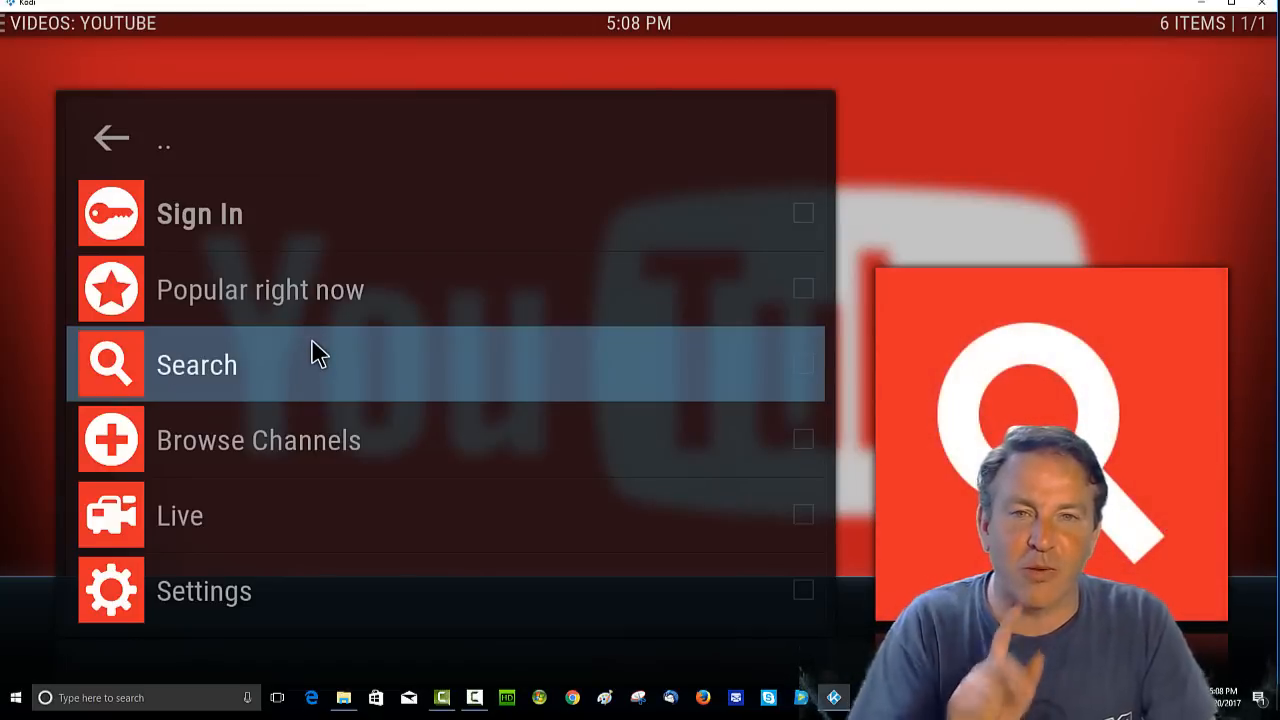
pyautogui.moveTo(308, 580)
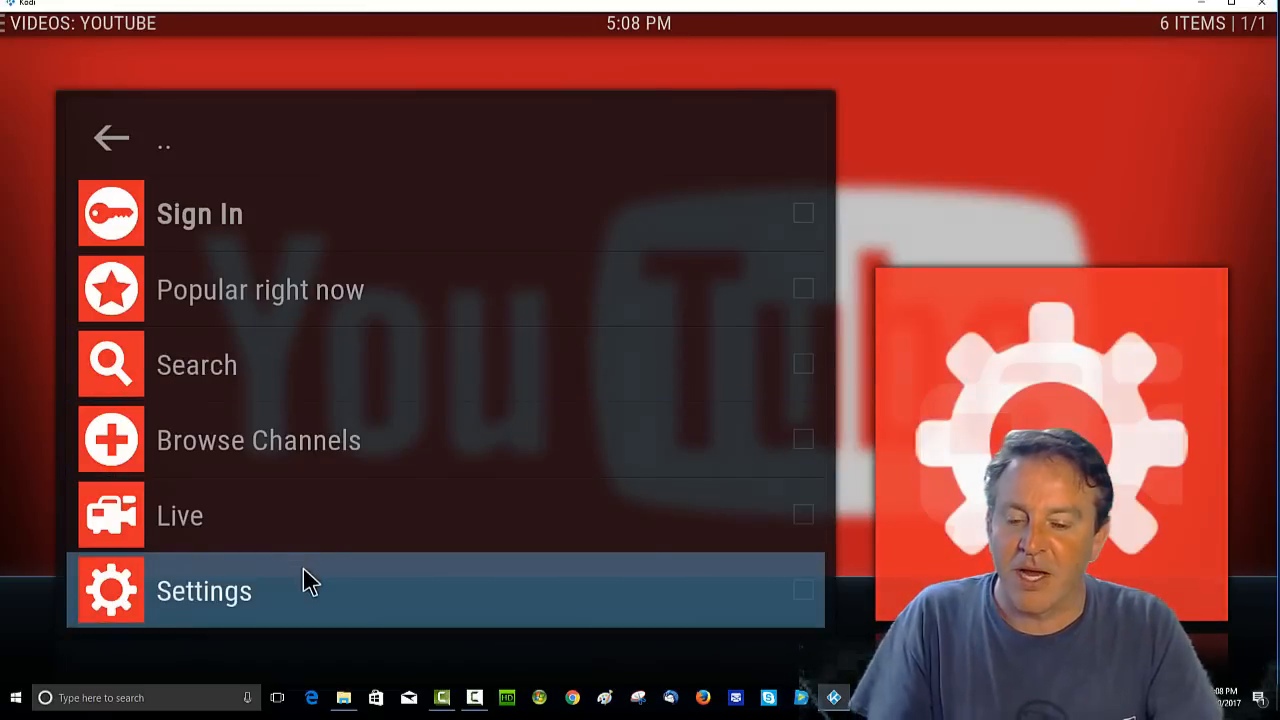
# Open the YouTube add-on settings and show its API category
pyautogui.click(204, 591)
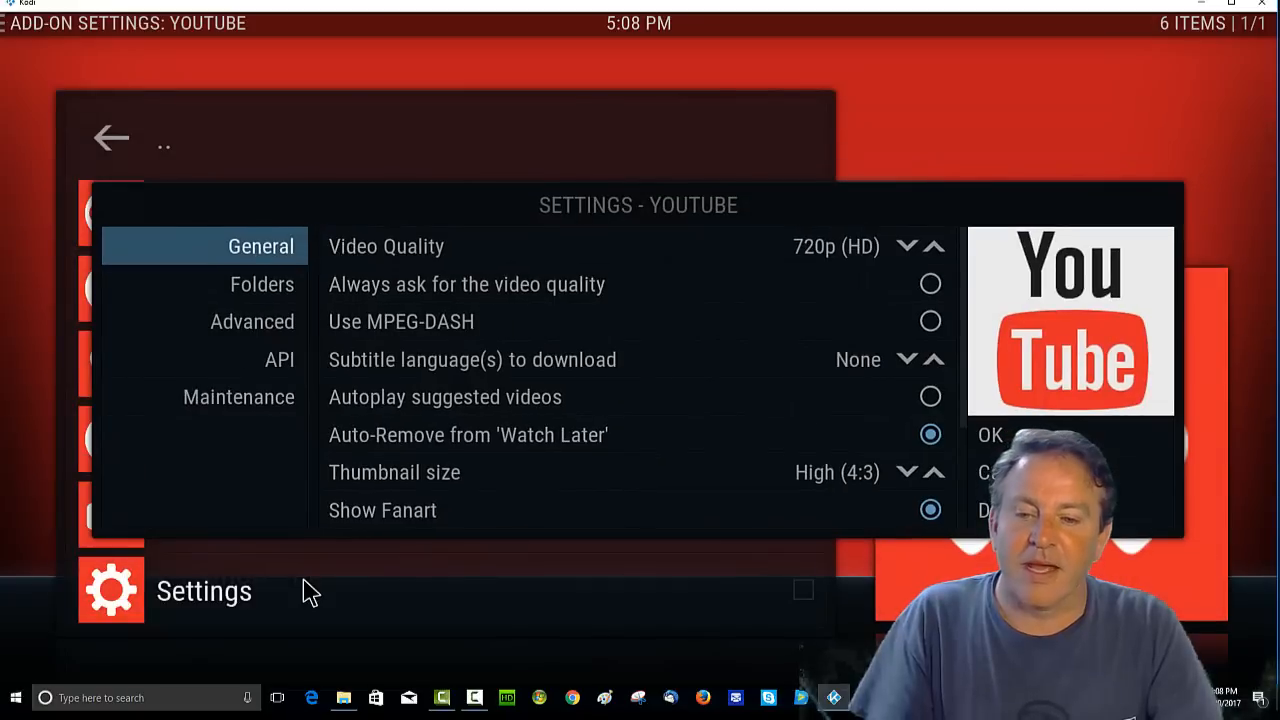
pyautogui.click(279, 359)
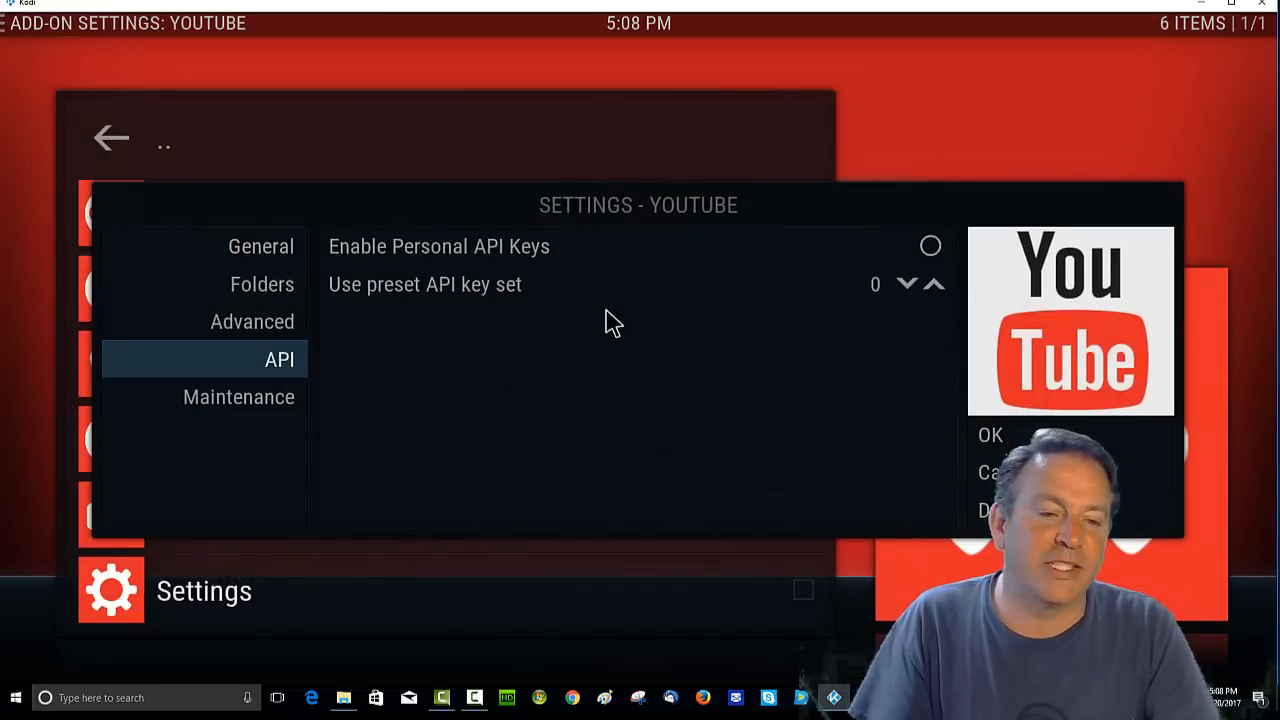
pyautogui.moveTo(690, 258)
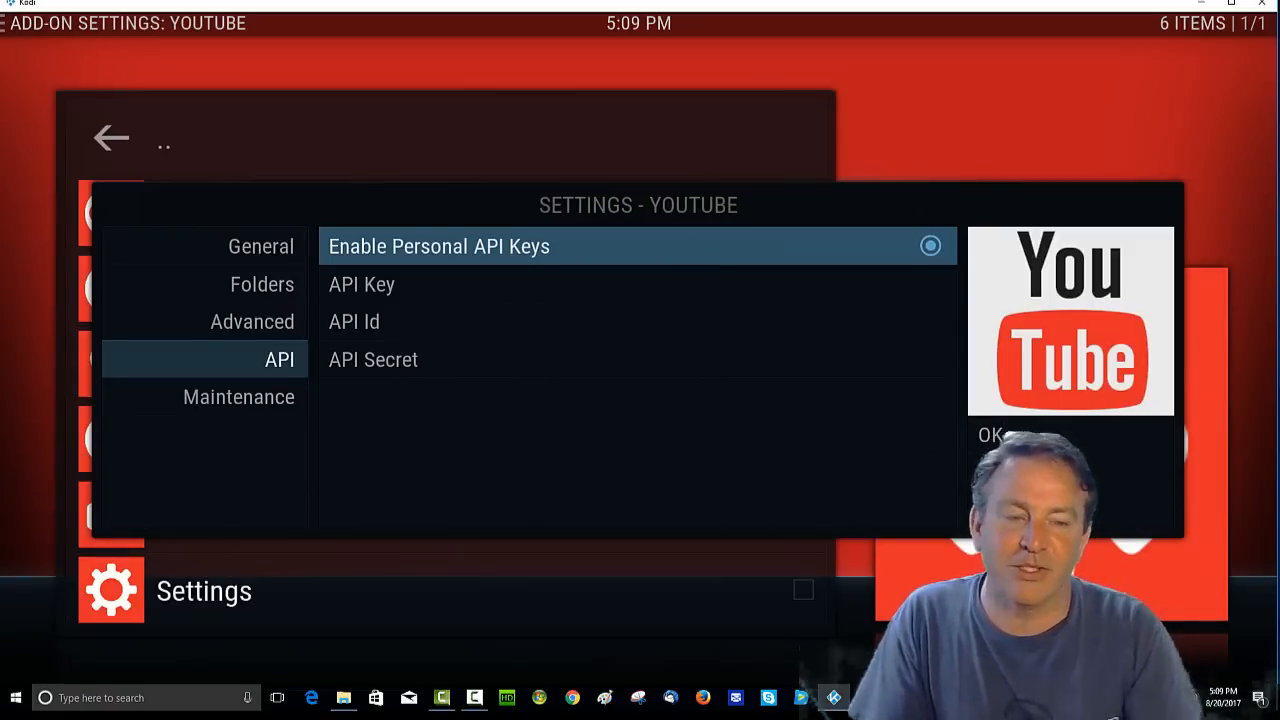
pyautogui.moveTo(805, 578)
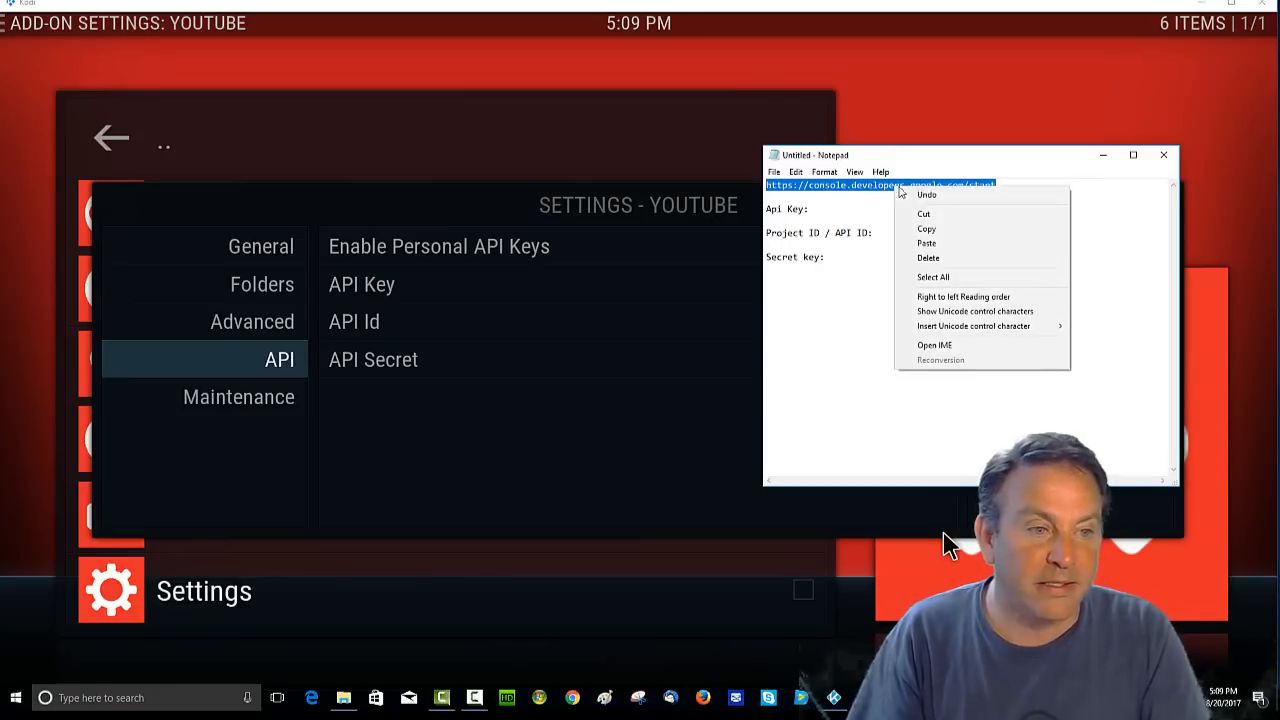
pyautogui.moveTo(933, 229)
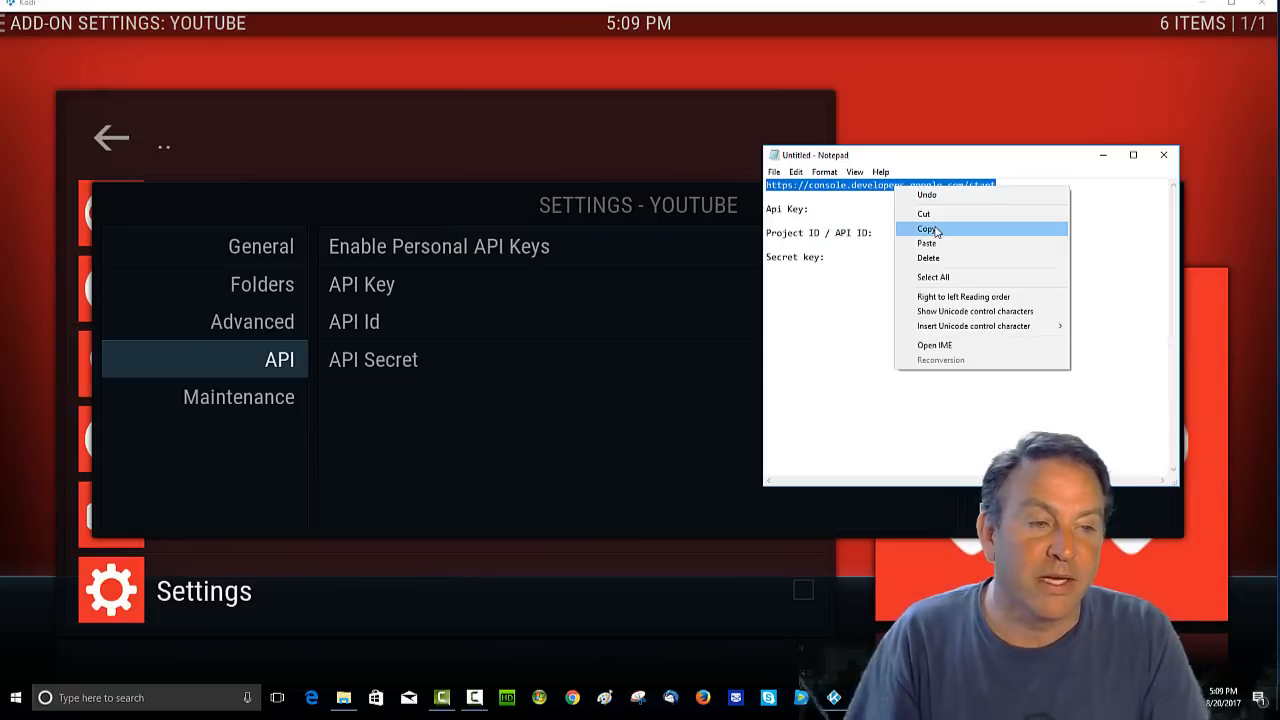
# Copy the Google developer console URL from Notepad and switch to Chrome
pyautogui.click(927, 228)
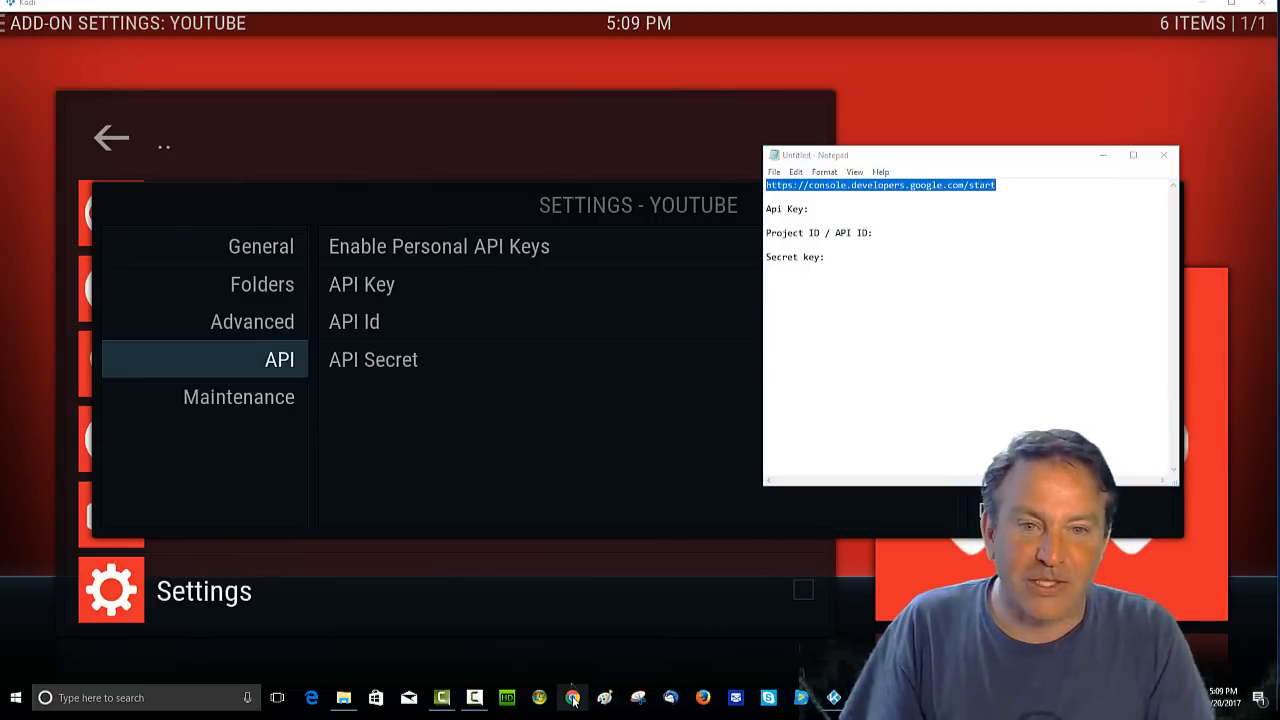
pyautogui.click(573, 697)
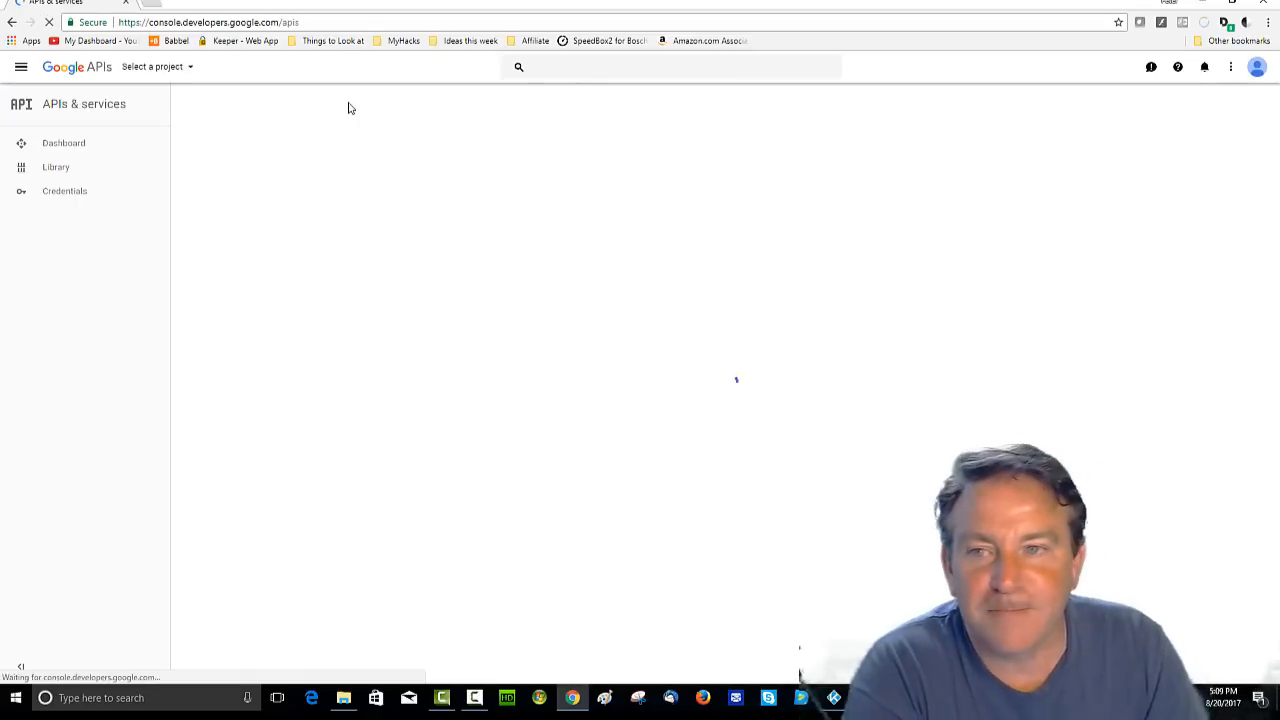
# Load the Google API Console and open the project picker
pyautogui.click(55, 167)
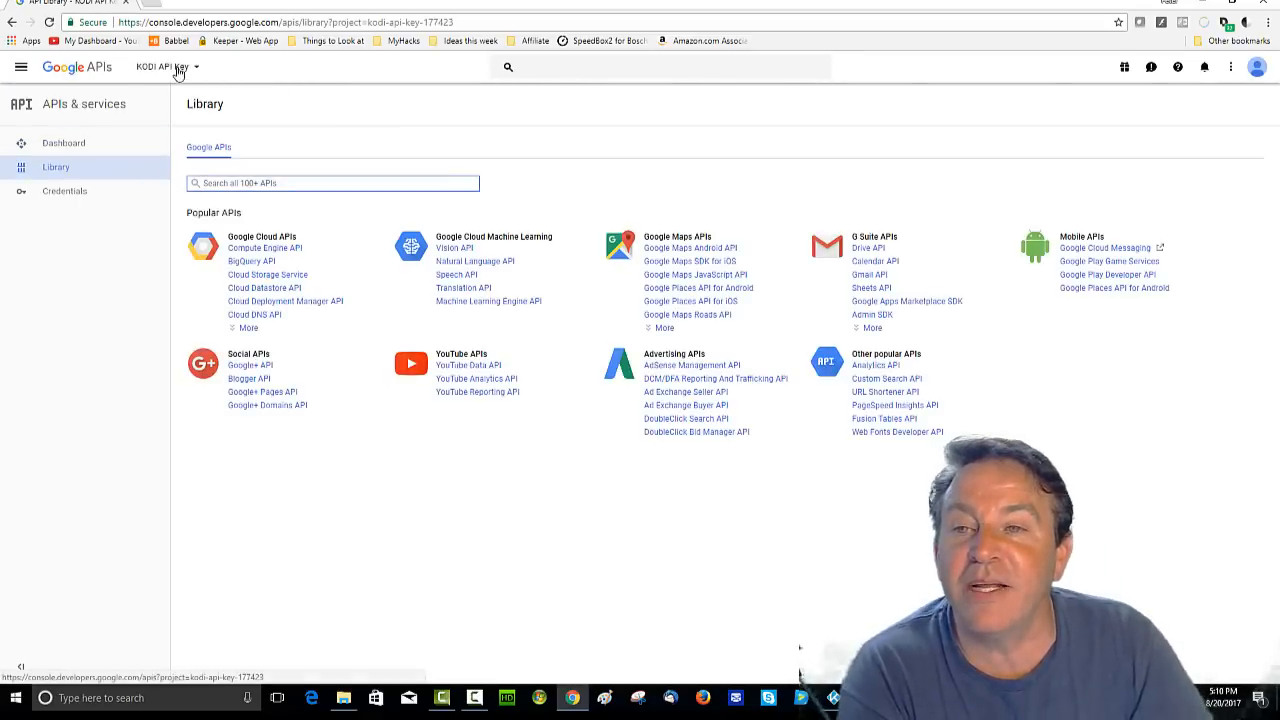
pyautogui.moveTo(205, 70)
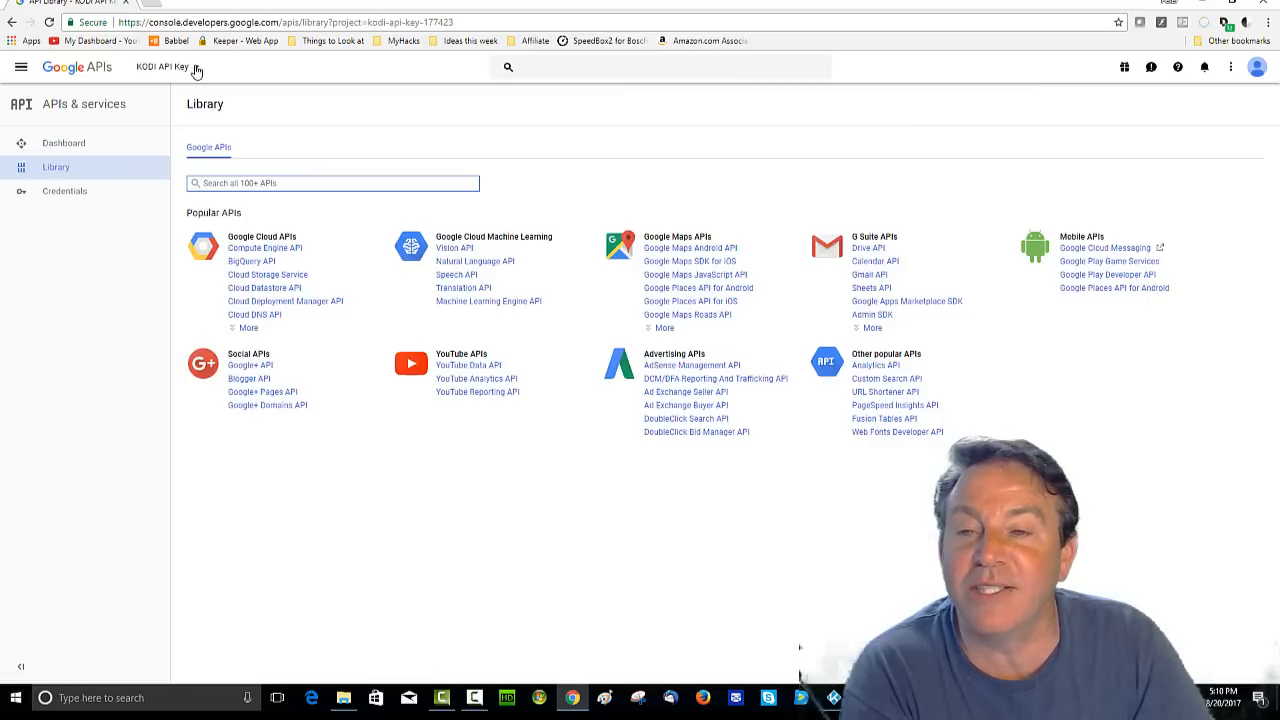
pyautogui.click(198, 67)
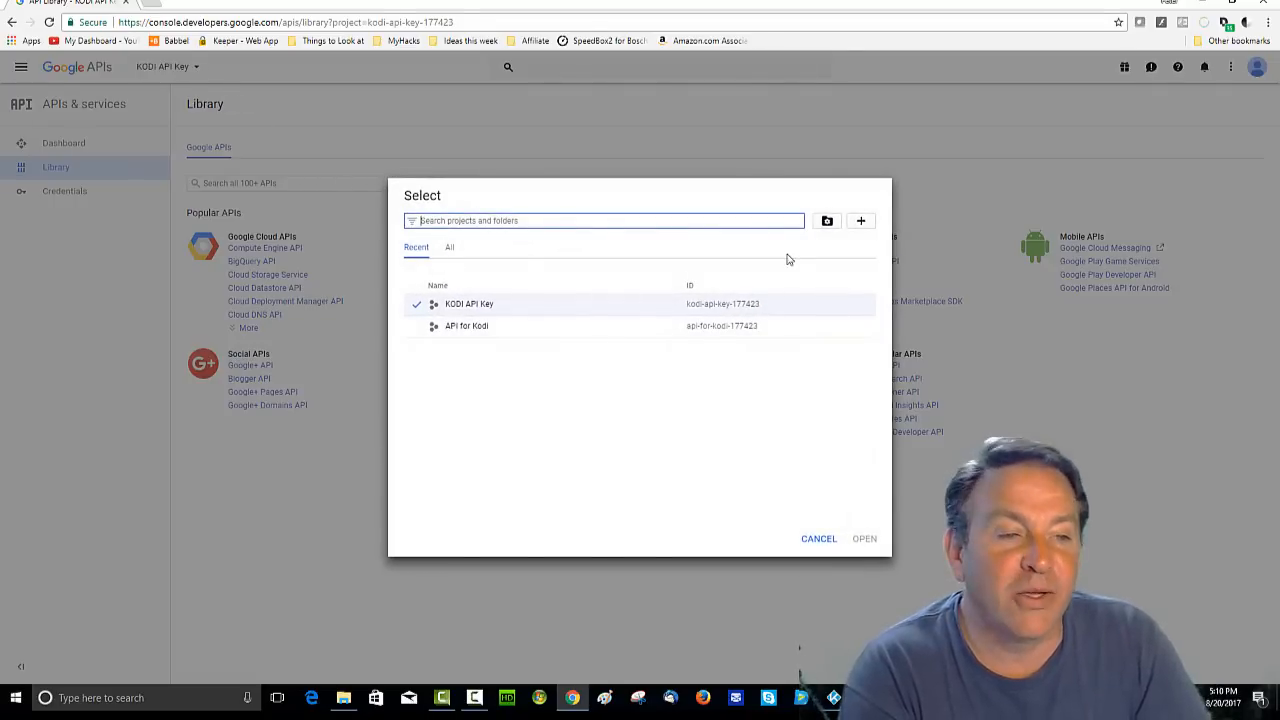
pyautogui.moveTo(860, 221)
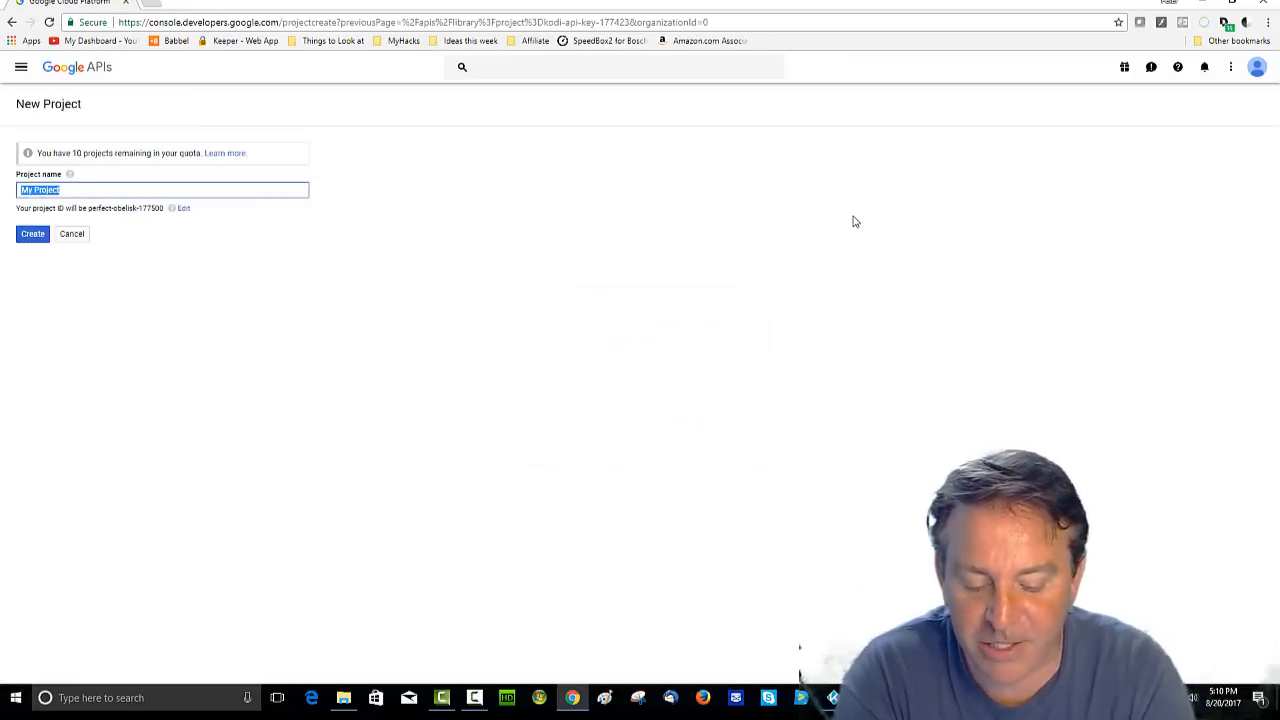
# Create the project 'MY Special API for KODI', copying its generated project ID
pyautogui.write('MY Special')
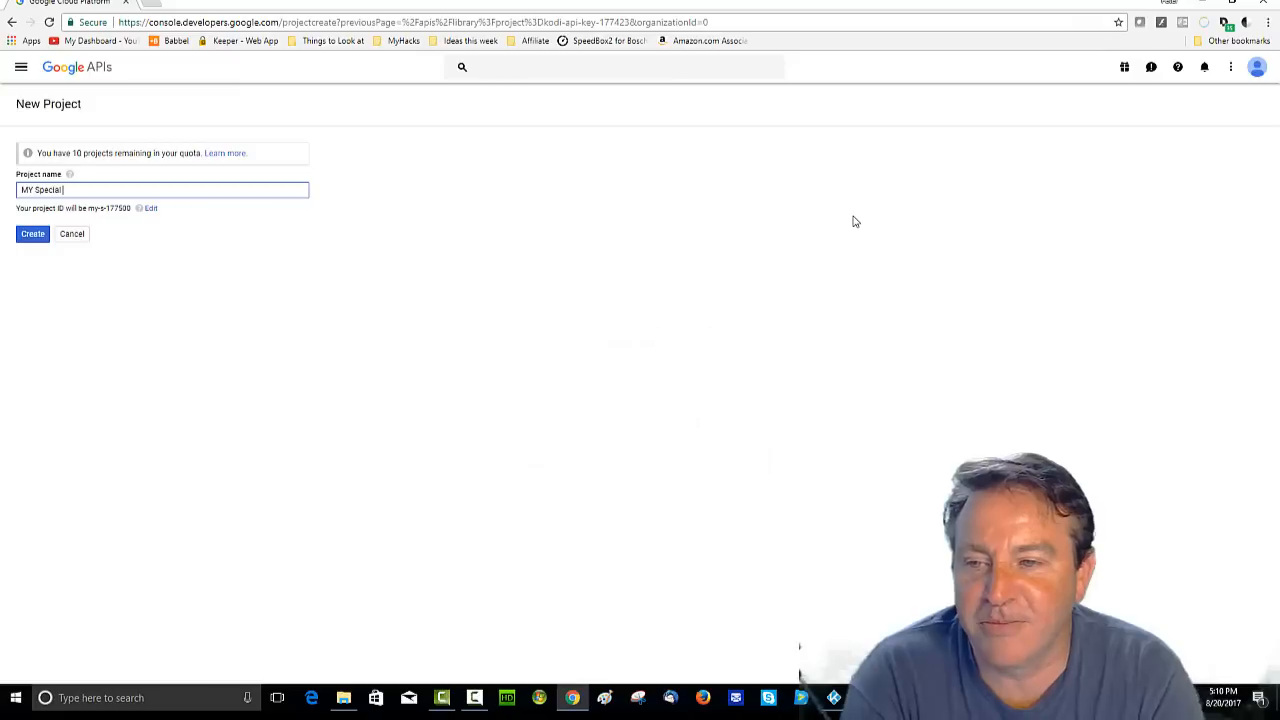
pyautogui.write('API for KO')
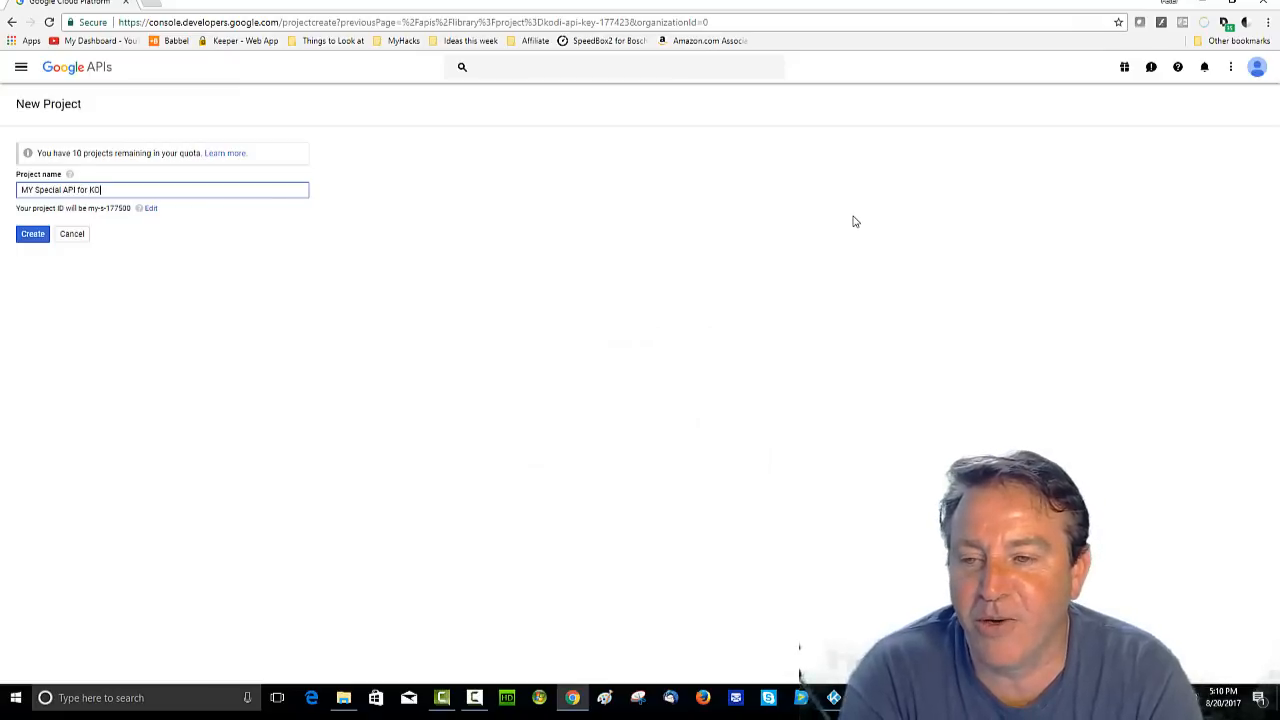
pyautogui.write('DI')
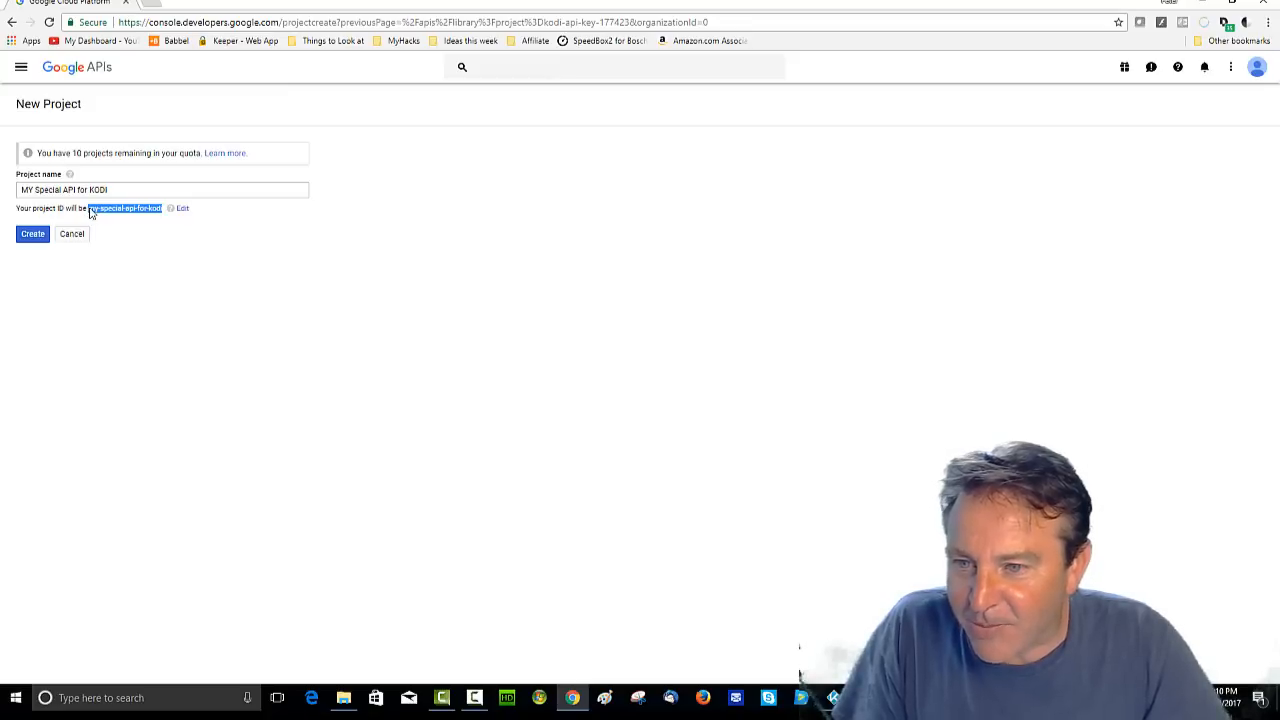
pyautogui.rightClick(108, 212)
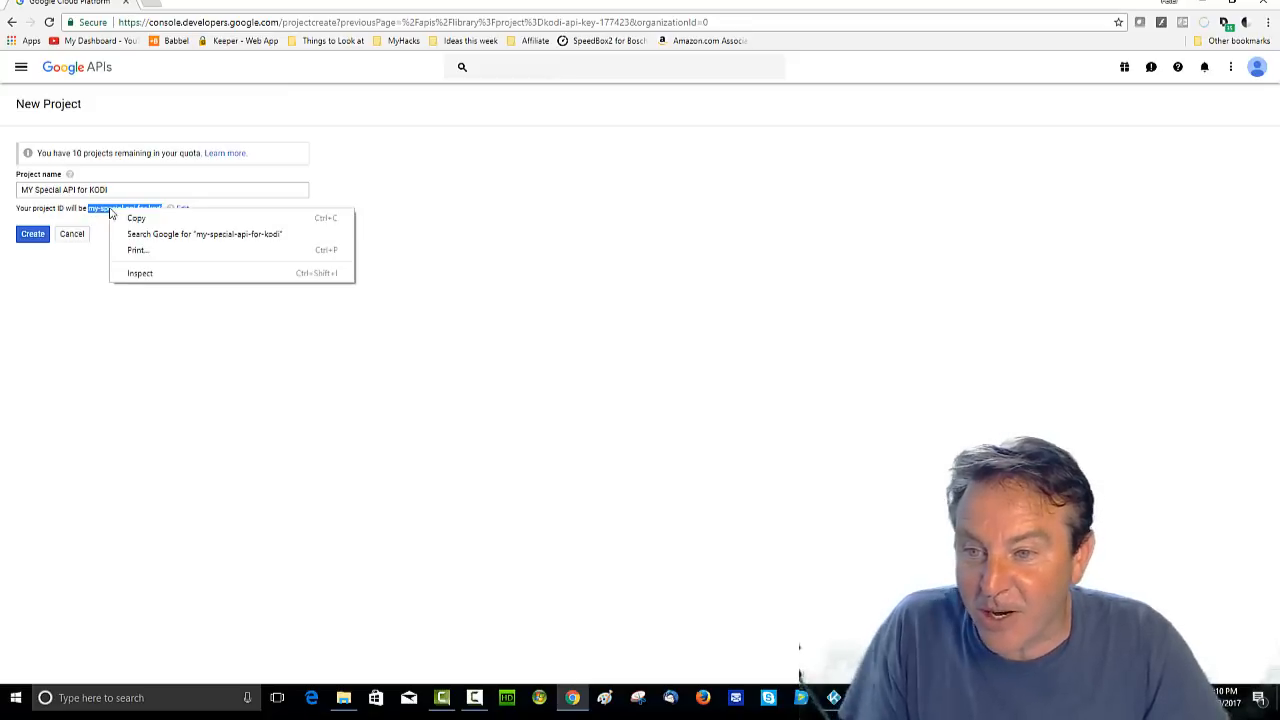
pyautogui.click(83, 250)
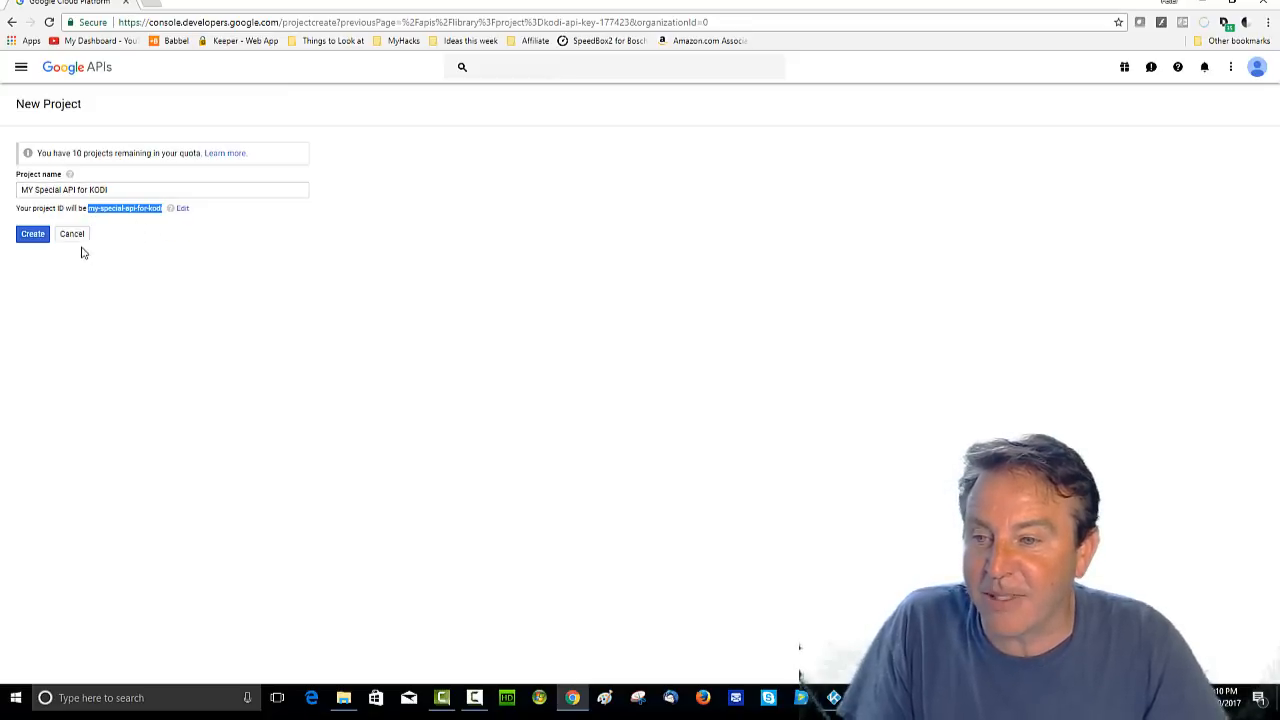
pyautogui.click(32, 233)
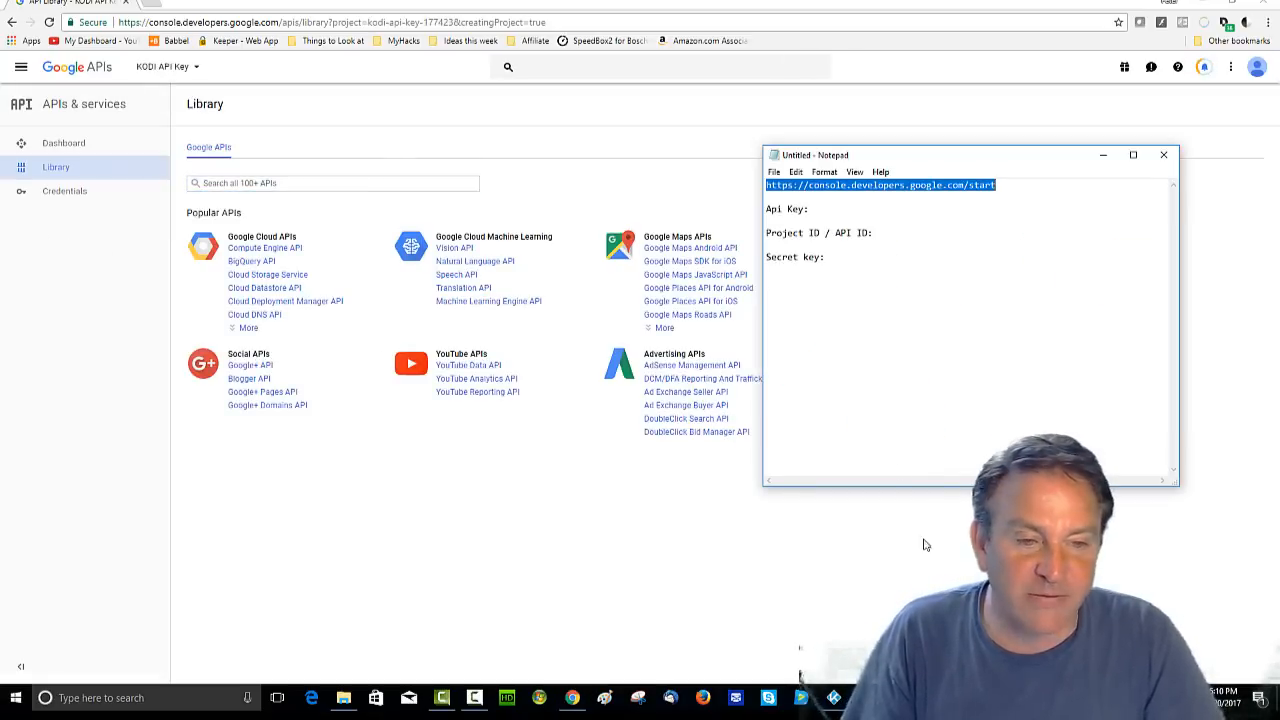
# Paste 'my-special-api-for-kodi' beside the Project ID / API ID line in Notepad
pyautogui.rightClick(897, 238)
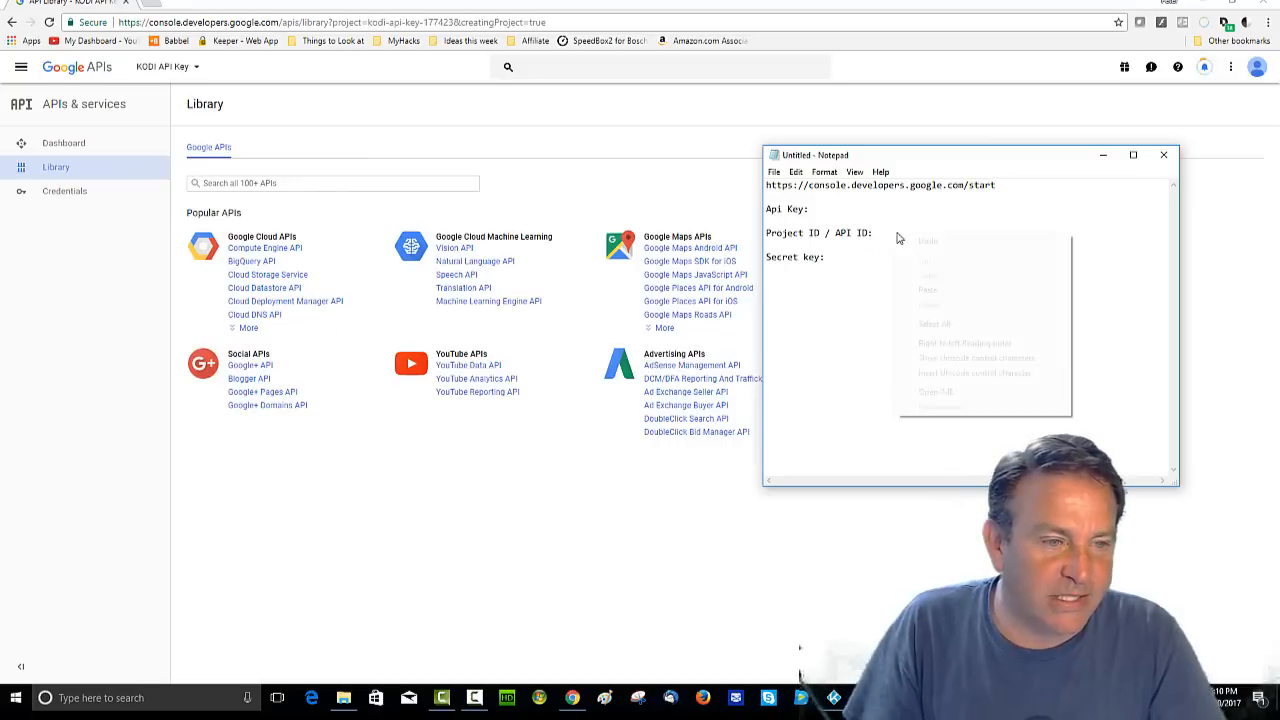
pyautogui.write('my-special-api-for-kodi')
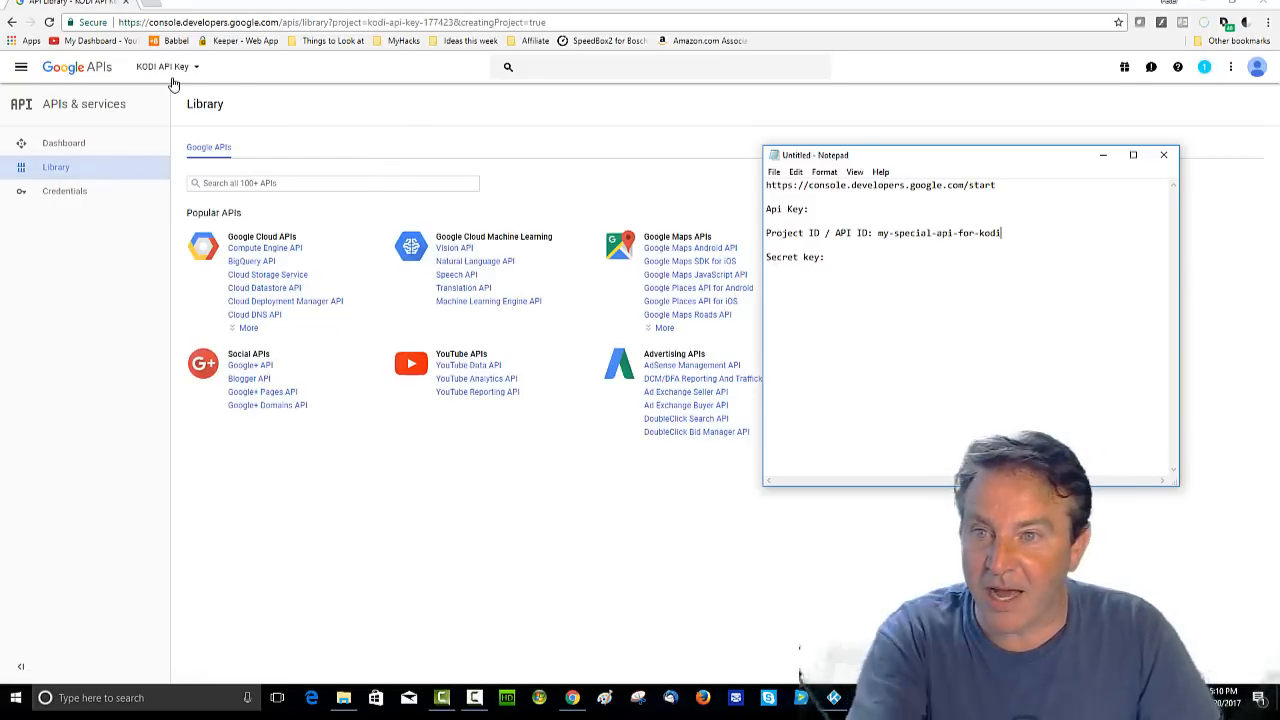
pyautogui.click(170, 67)
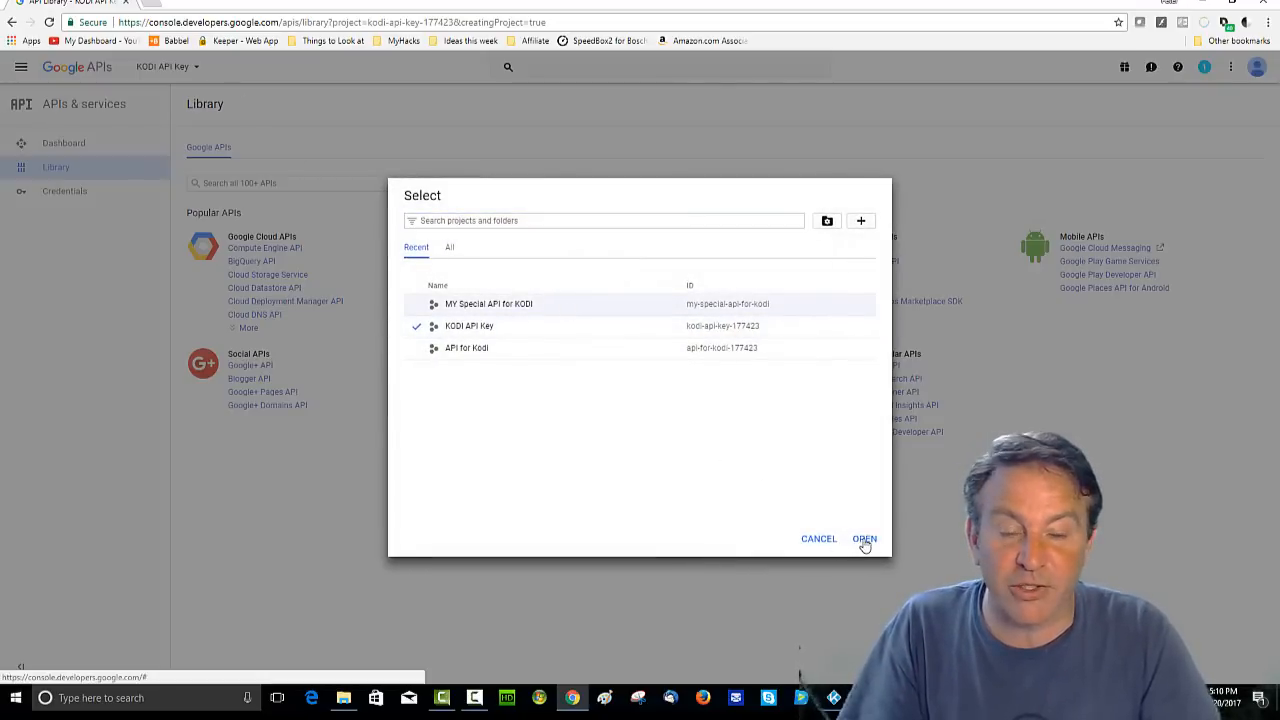
# Open the MY Special API for KODI project and the YouTube Data API page
pyautogui.click(865, 538)
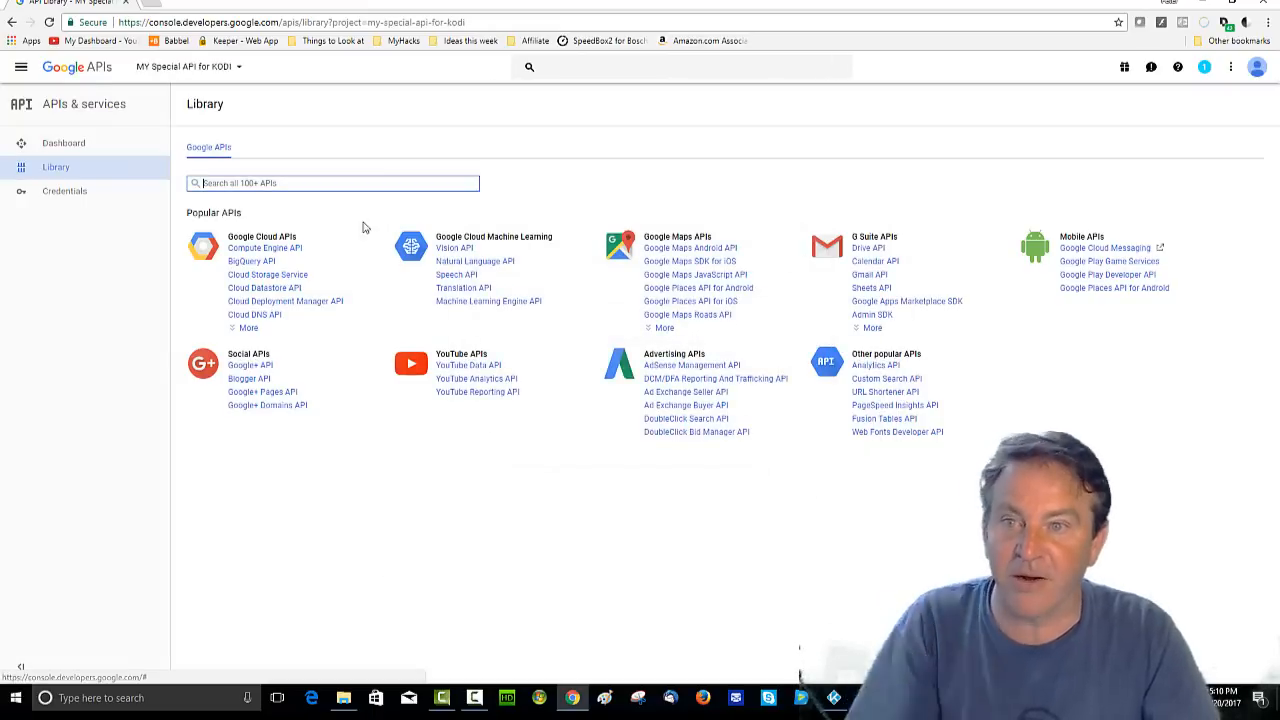
pyautogui.moveTo(215, 83)
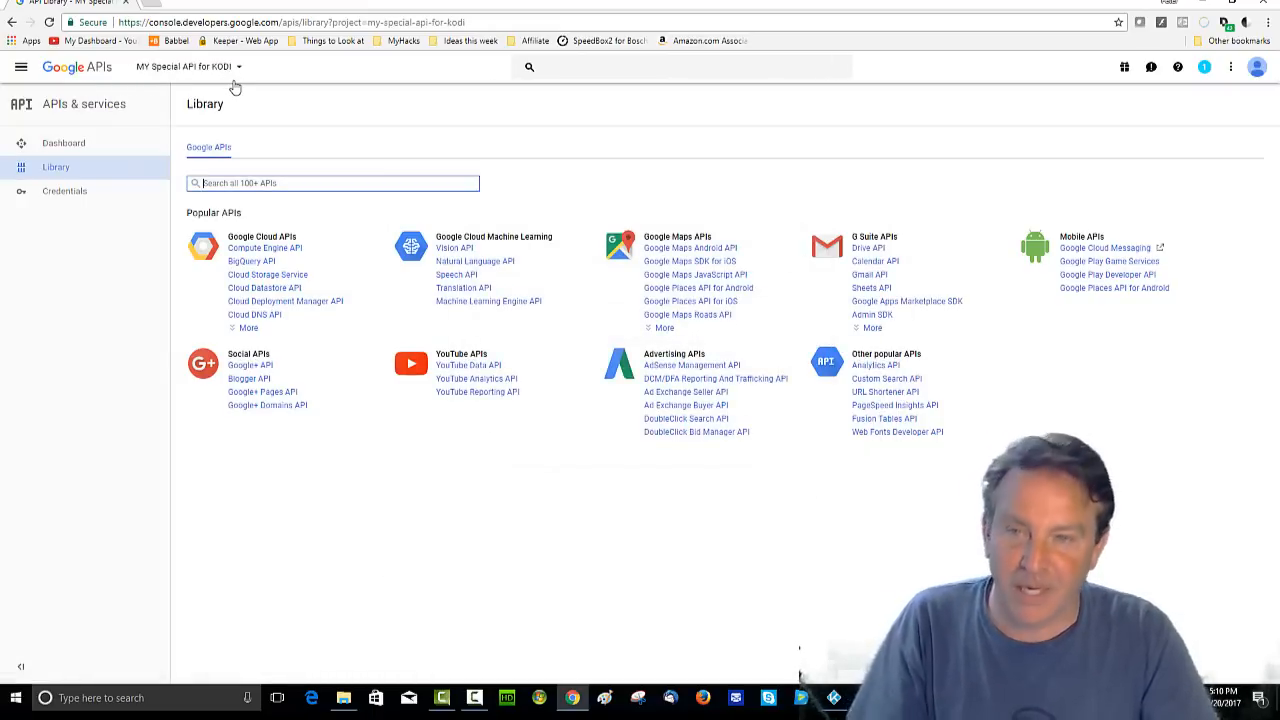
pyautogui.moveTo(468, 366)
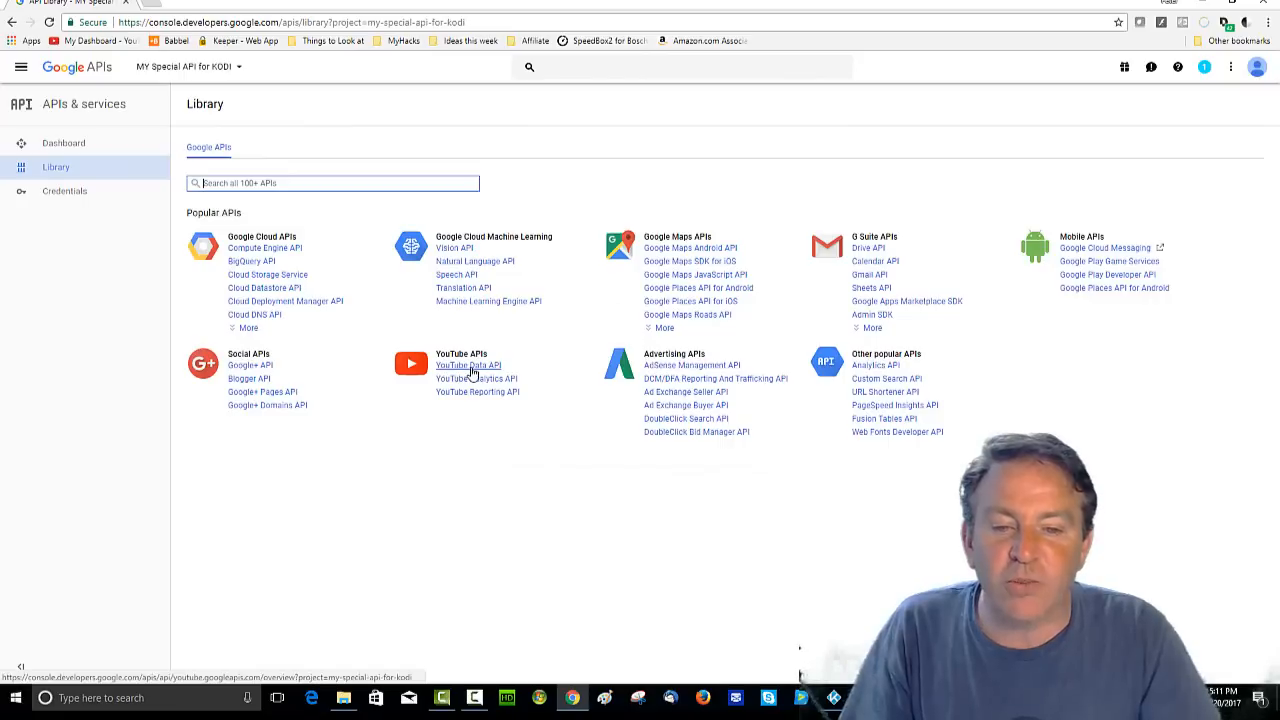
pyautogui.click(467, 365)
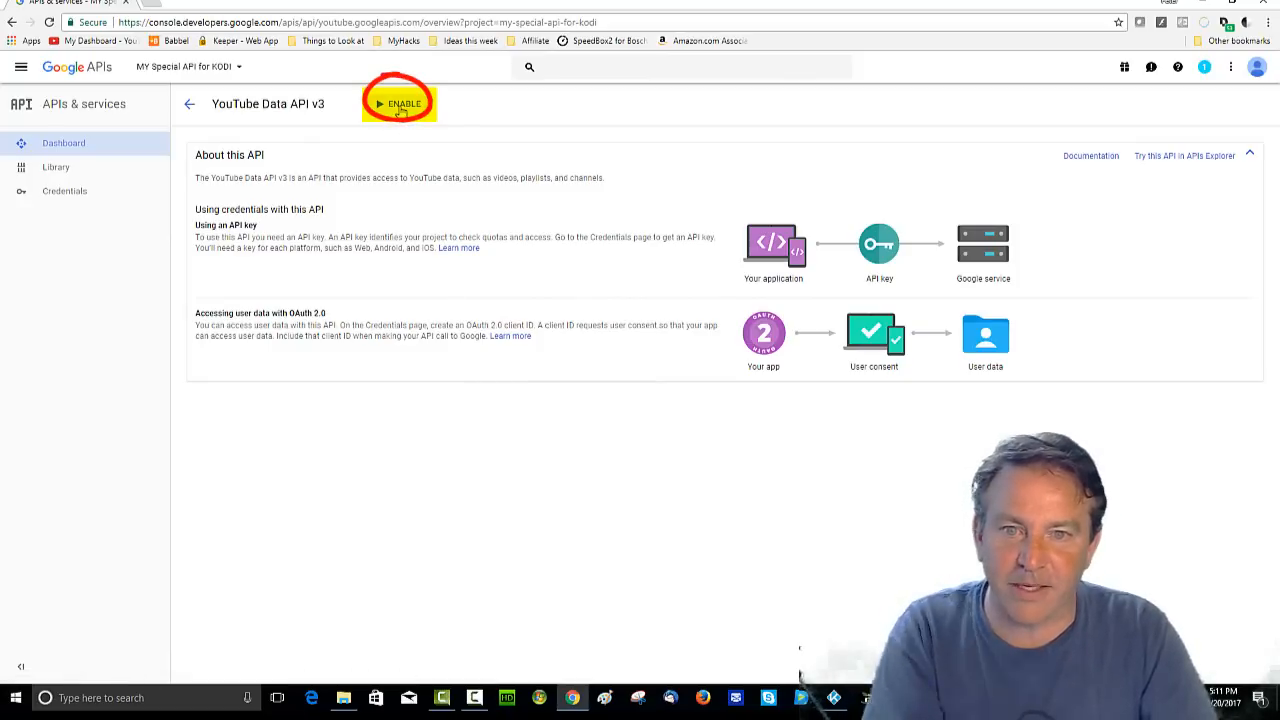
# Enable YouTube Data API v3 for MY Special API for KODI
pyautogui.click(404, 108)
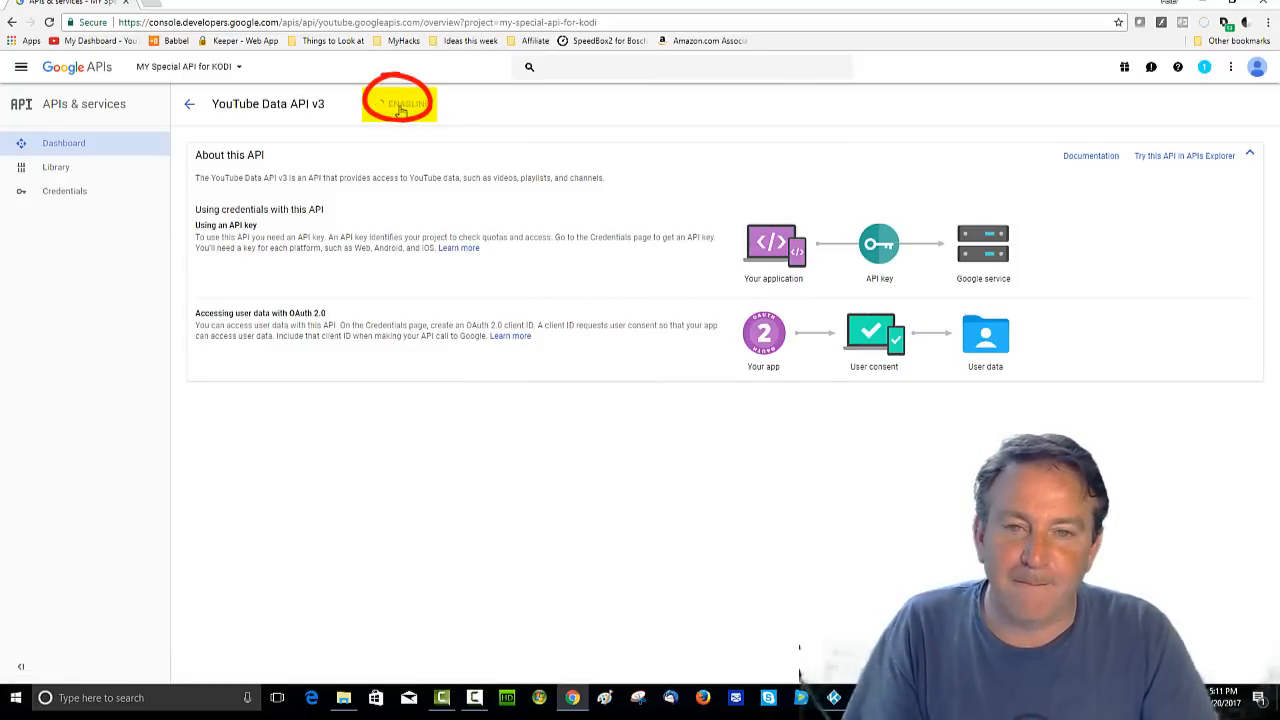
pyautogui.click(407, 106)
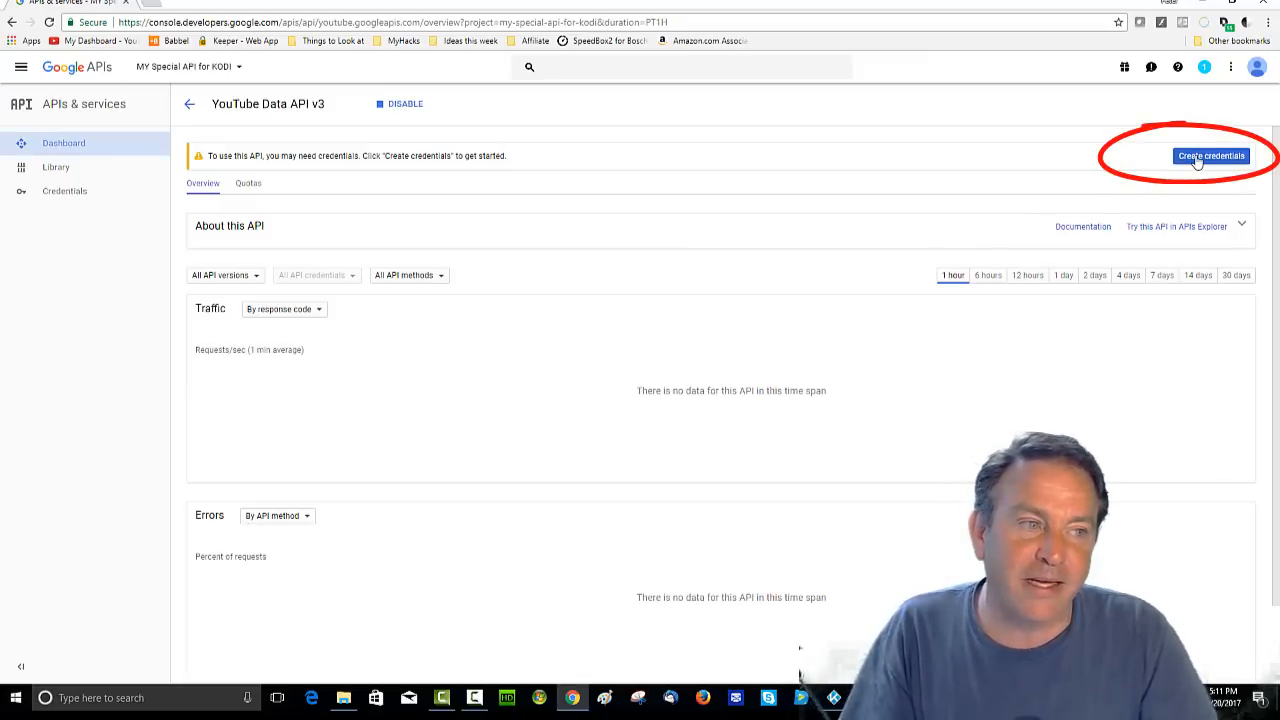
# Create an API key credential called from Android for public data
pyautogui.click(1211, 155)
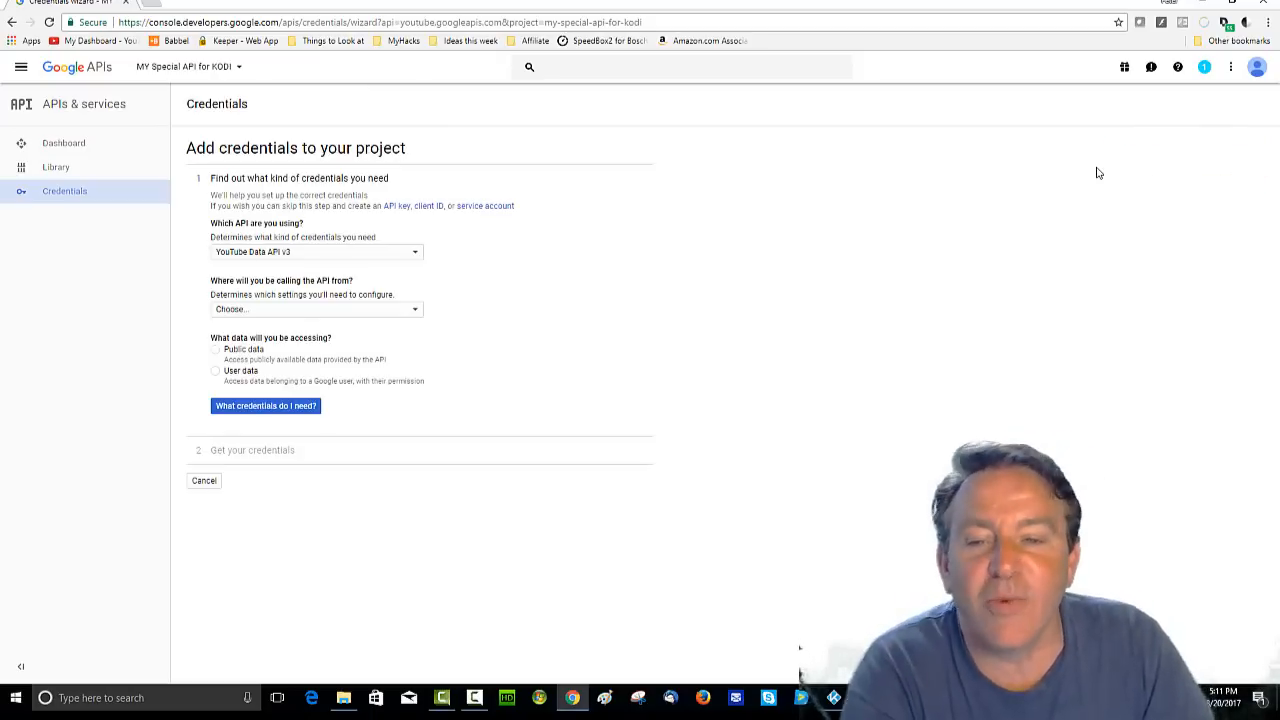
pyautogui.moveTo(360, 326)
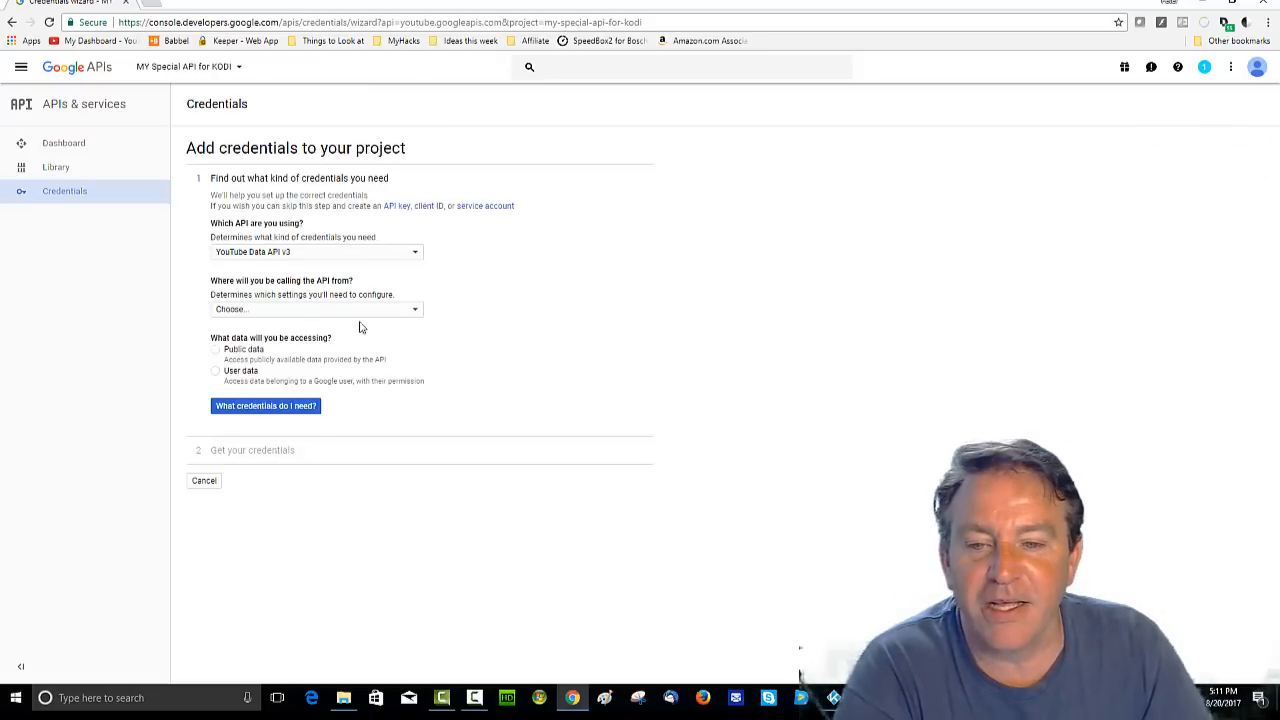
pyautogui.click(315, 309)
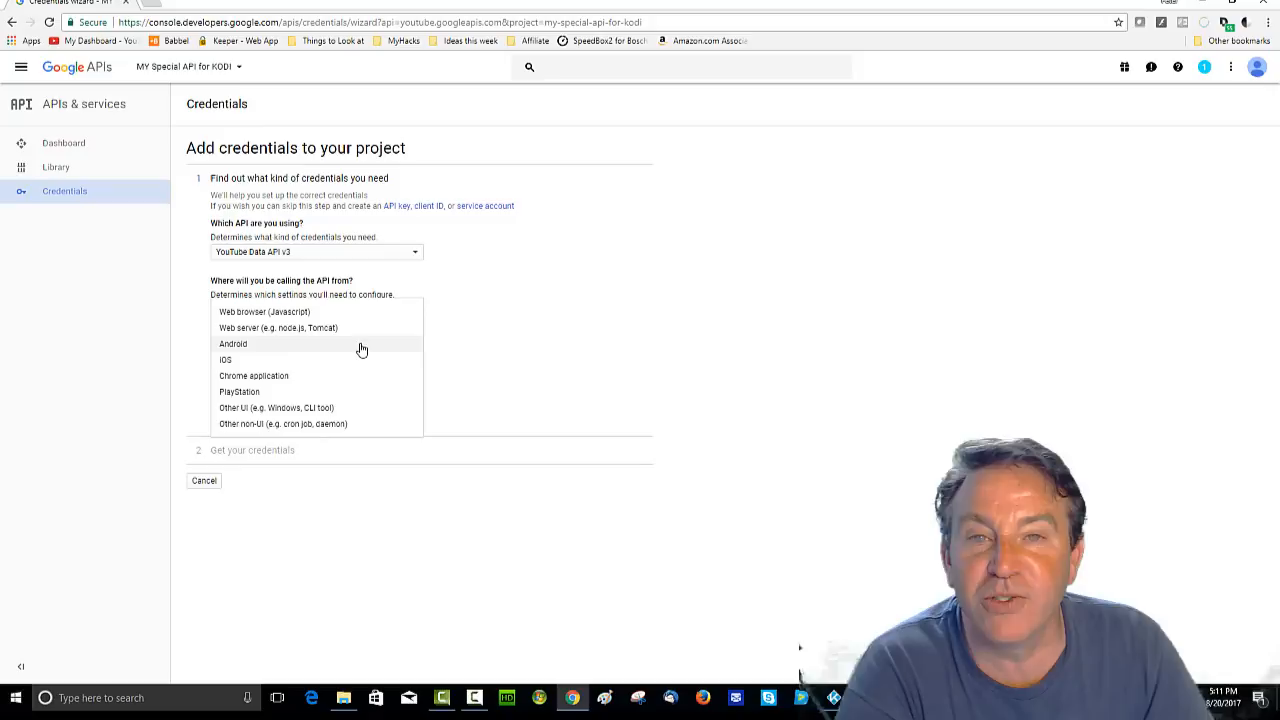
pyautogui.click(232, 344)
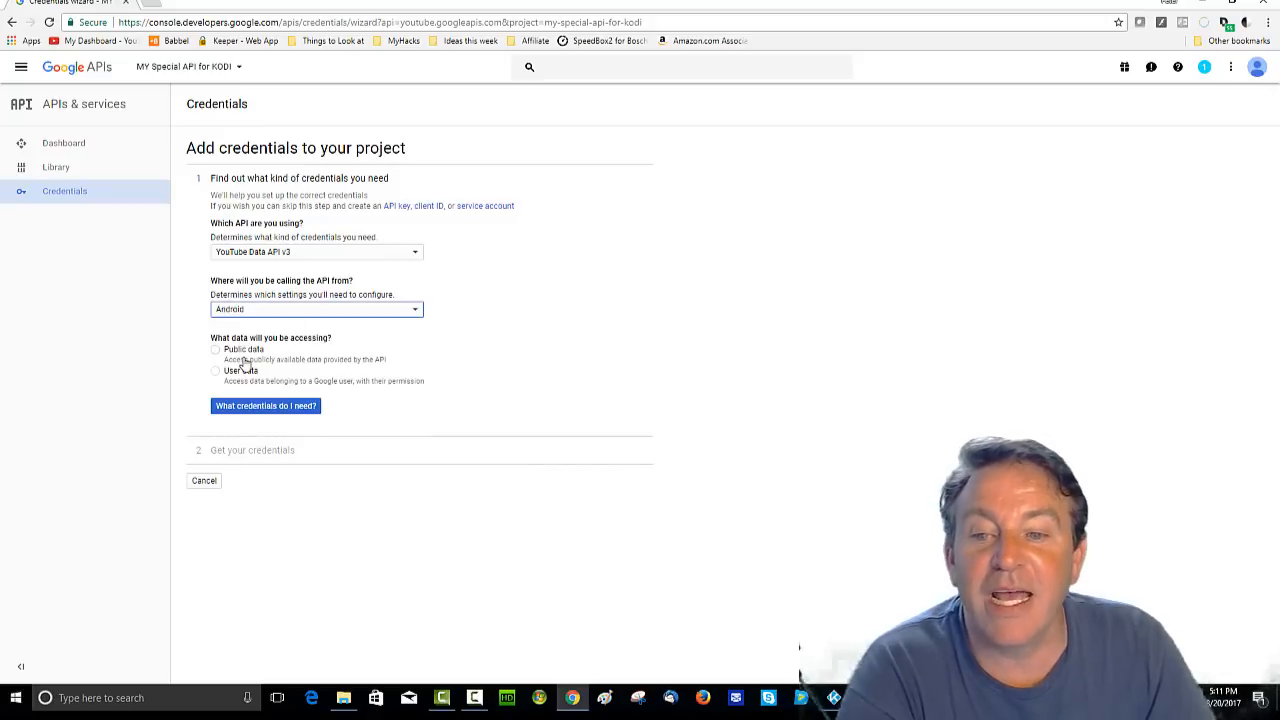
pyautogui.click(215, 349)
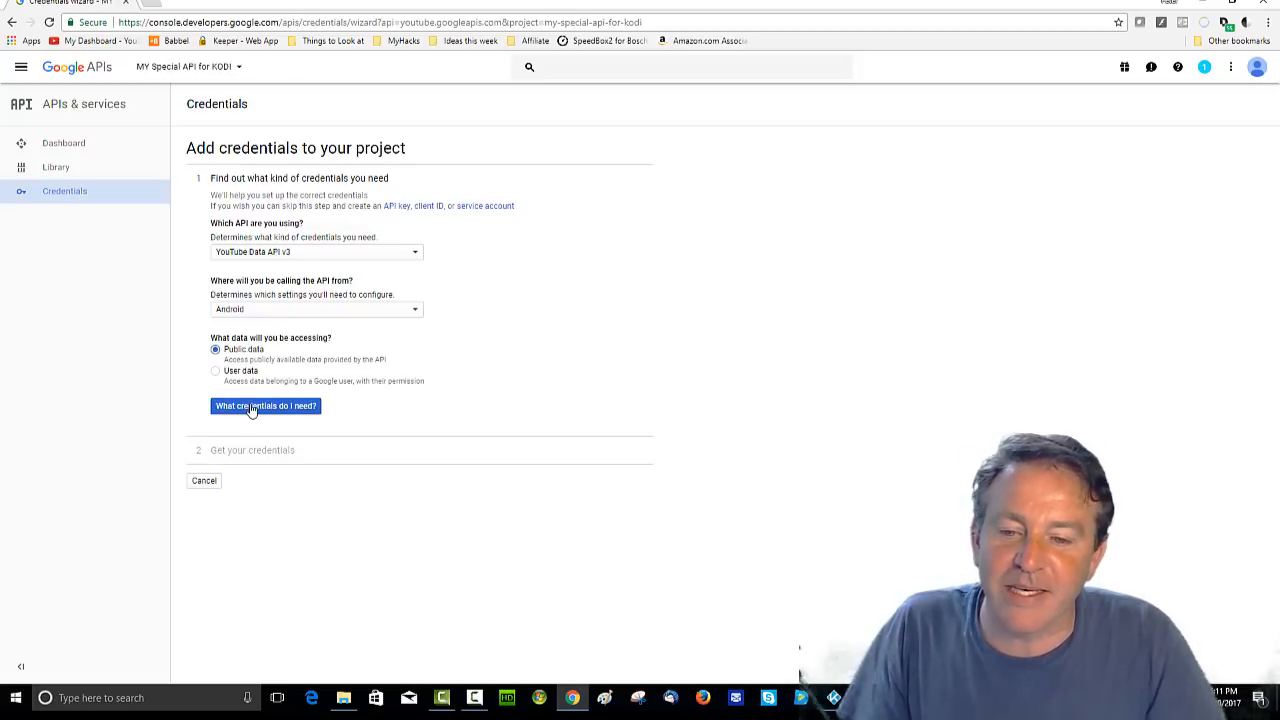
pyautogui.click(264, 406)
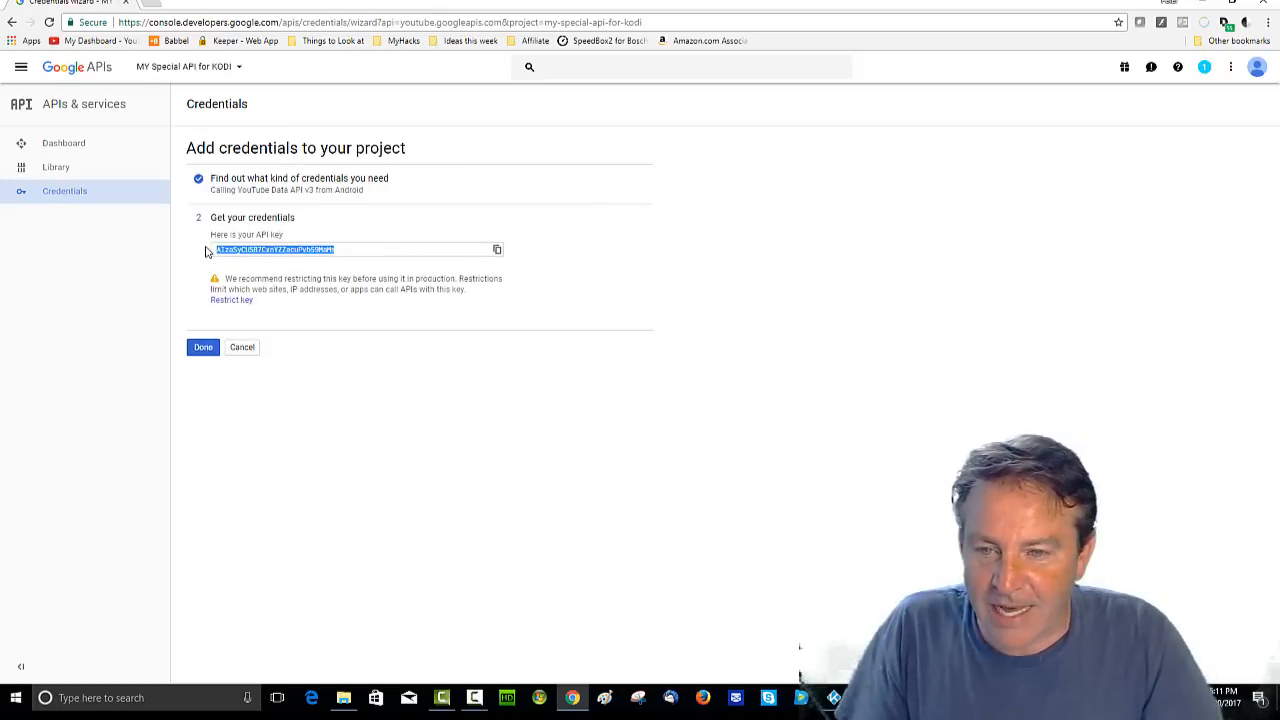
# Copy the generated key and paste it after 'Api Key:' and 'Secret key:' in Notepad
pyautogui.click(495, 249)
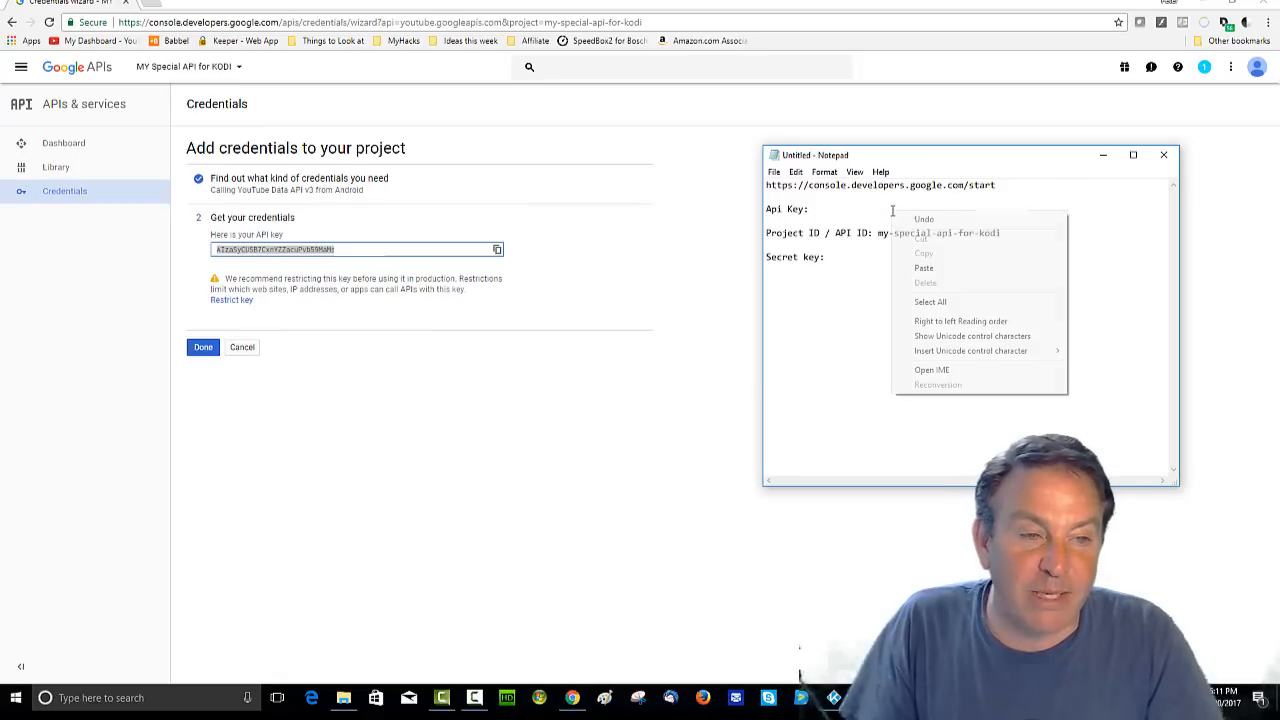
pyautogui.click(923, 267)
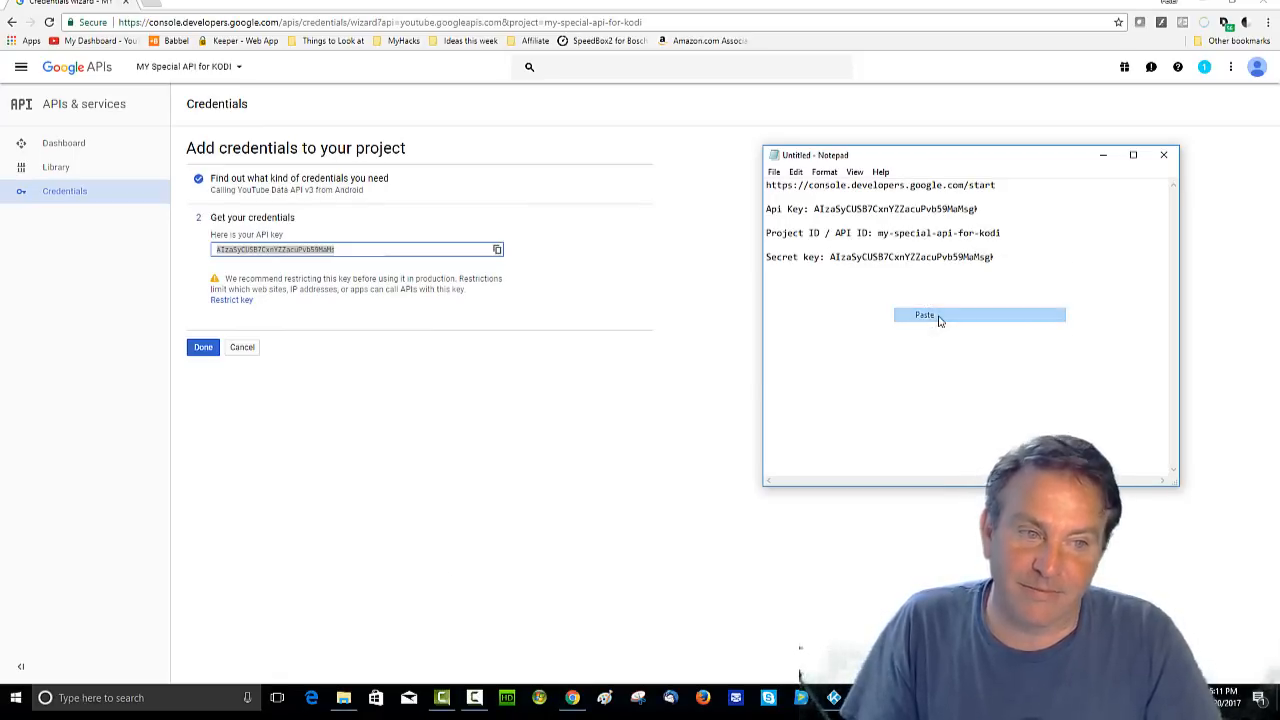
pyautogui.click(924, 315)
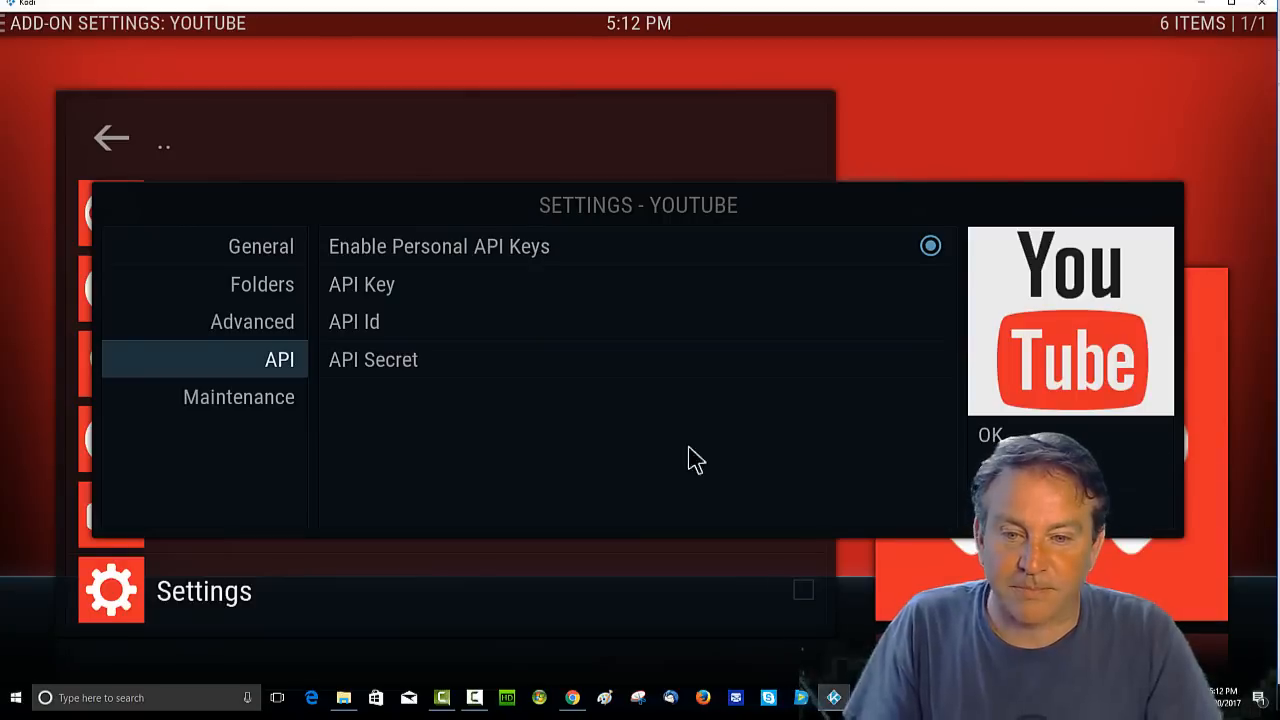
pyautogui.moveTo(500, 300)
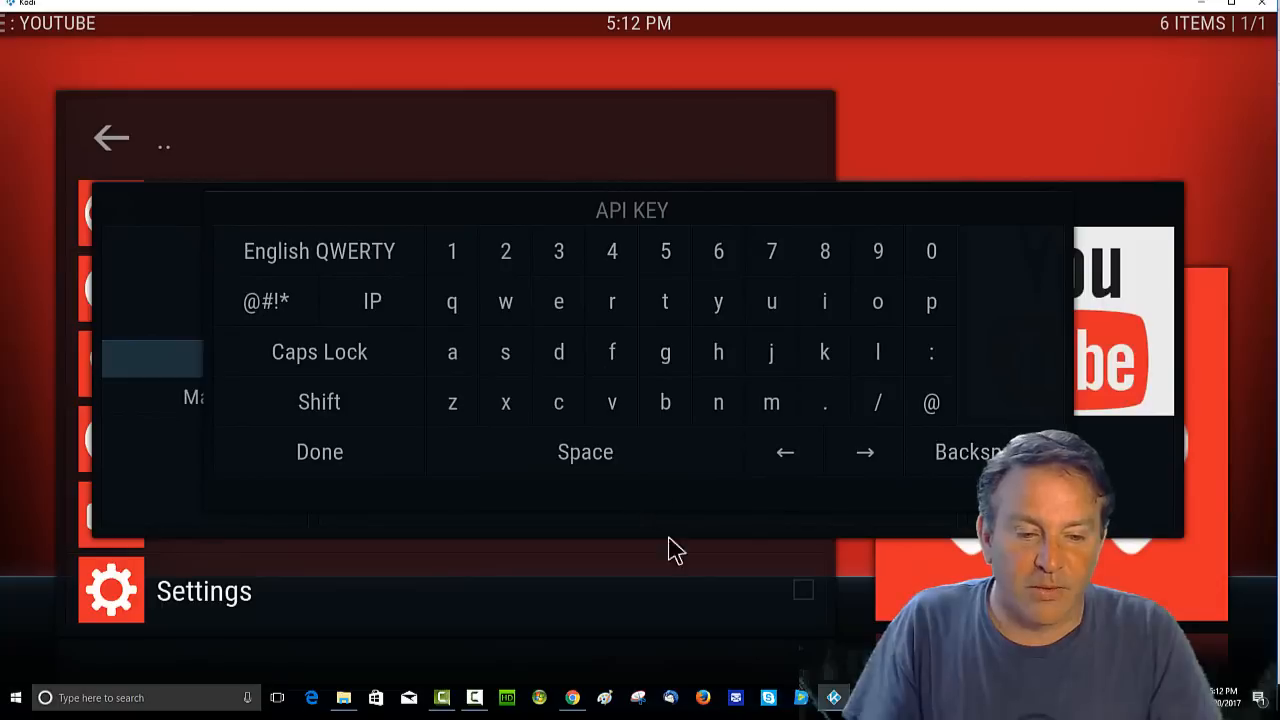
# Paste the generated key into Kodi's YouTube API Key and API Secret fields
pyautogui.click(319, 451)
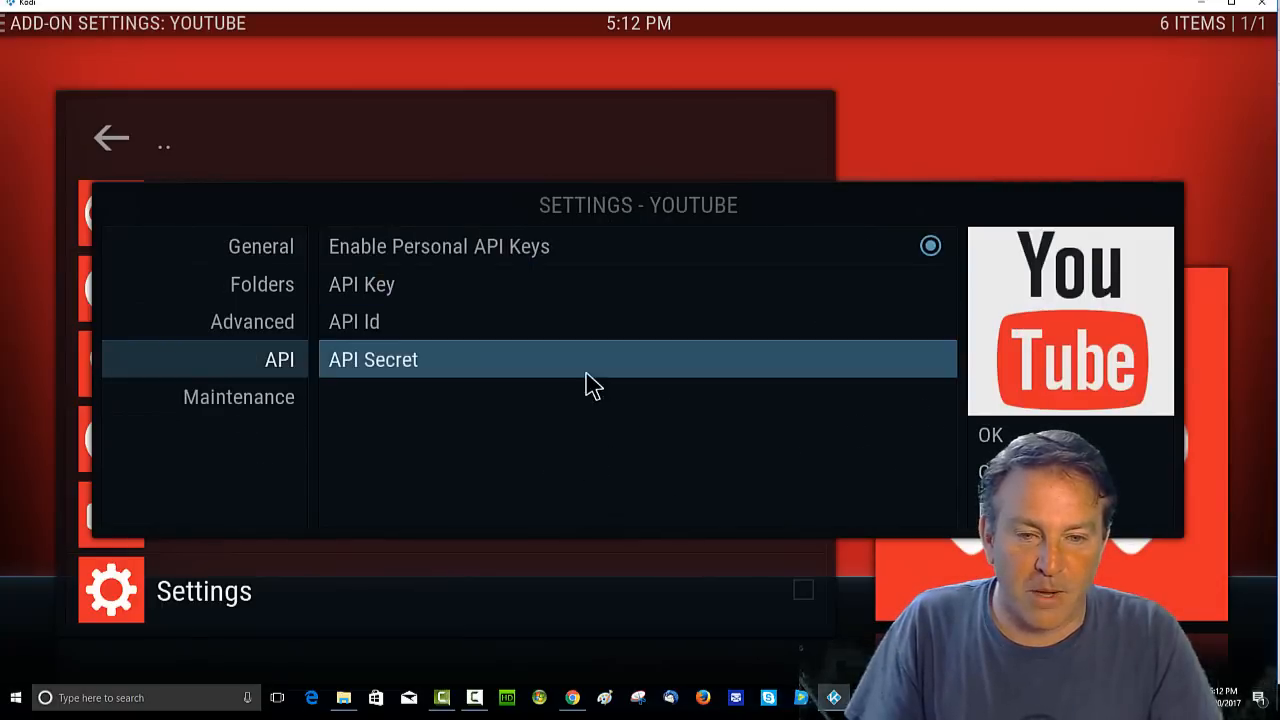
pyautogui.click(361, 284)
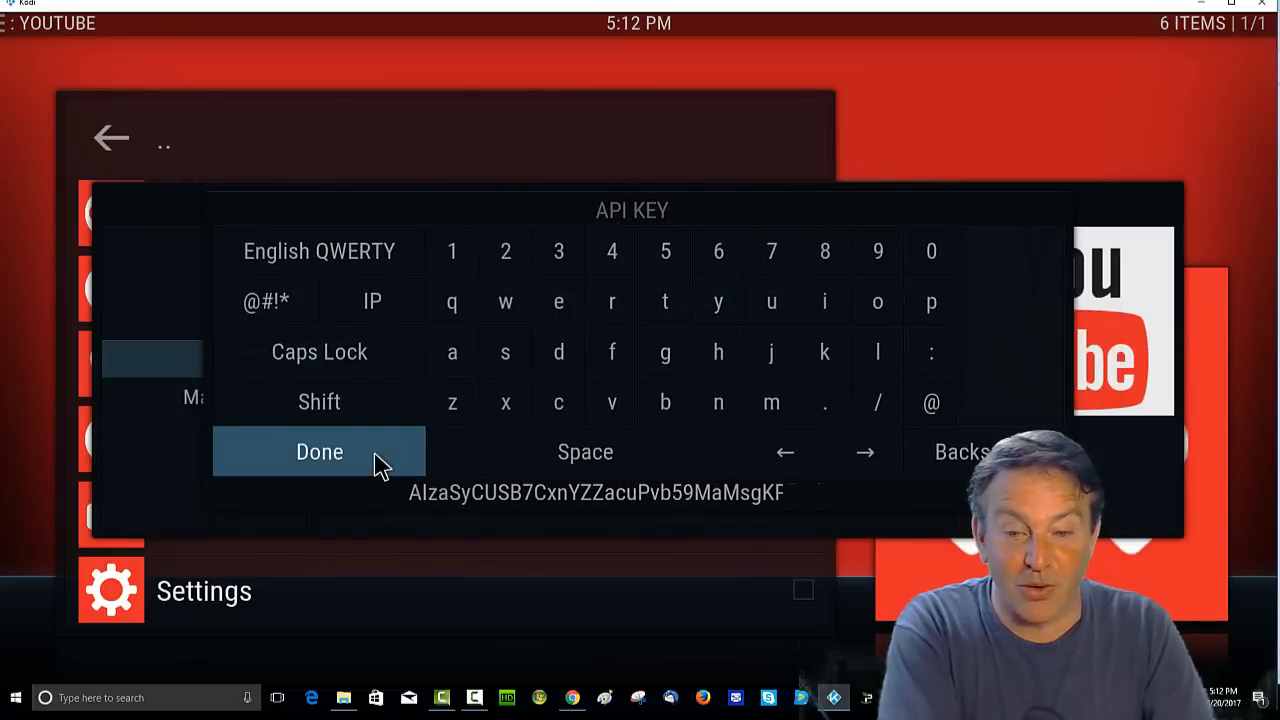
pyautogui.click(319, 452)
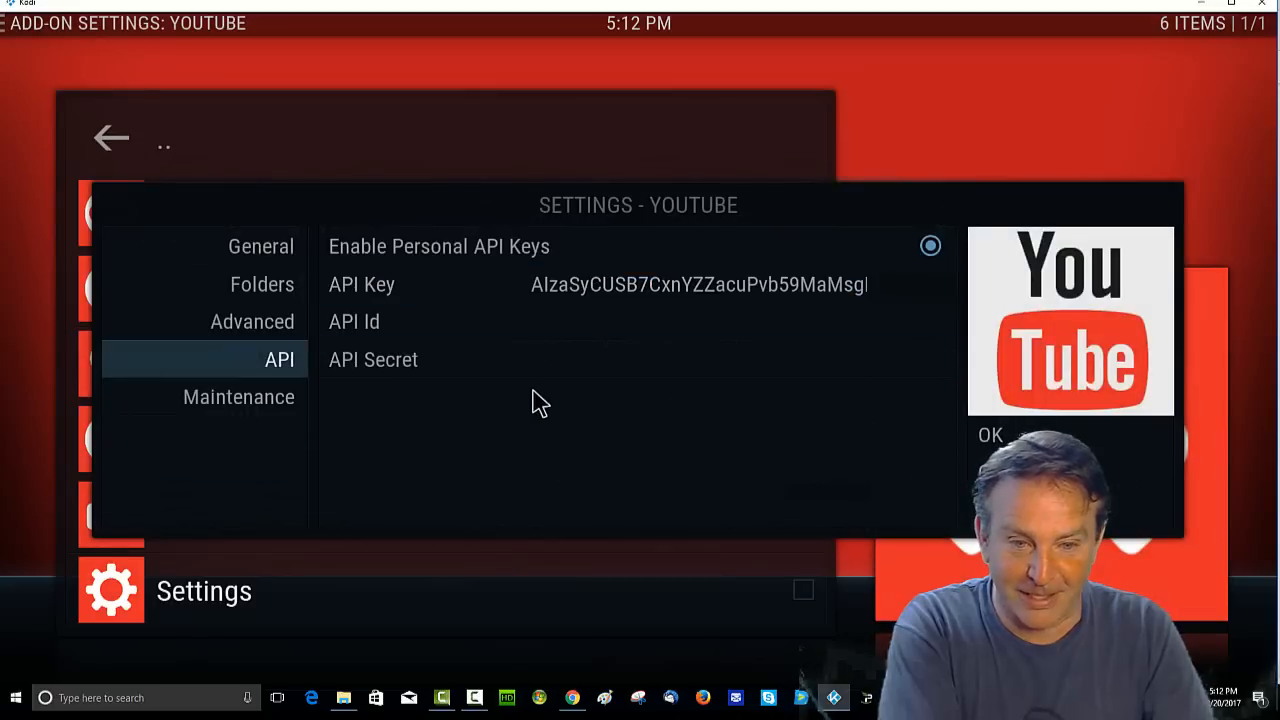
pyautogui.click(373, 359)
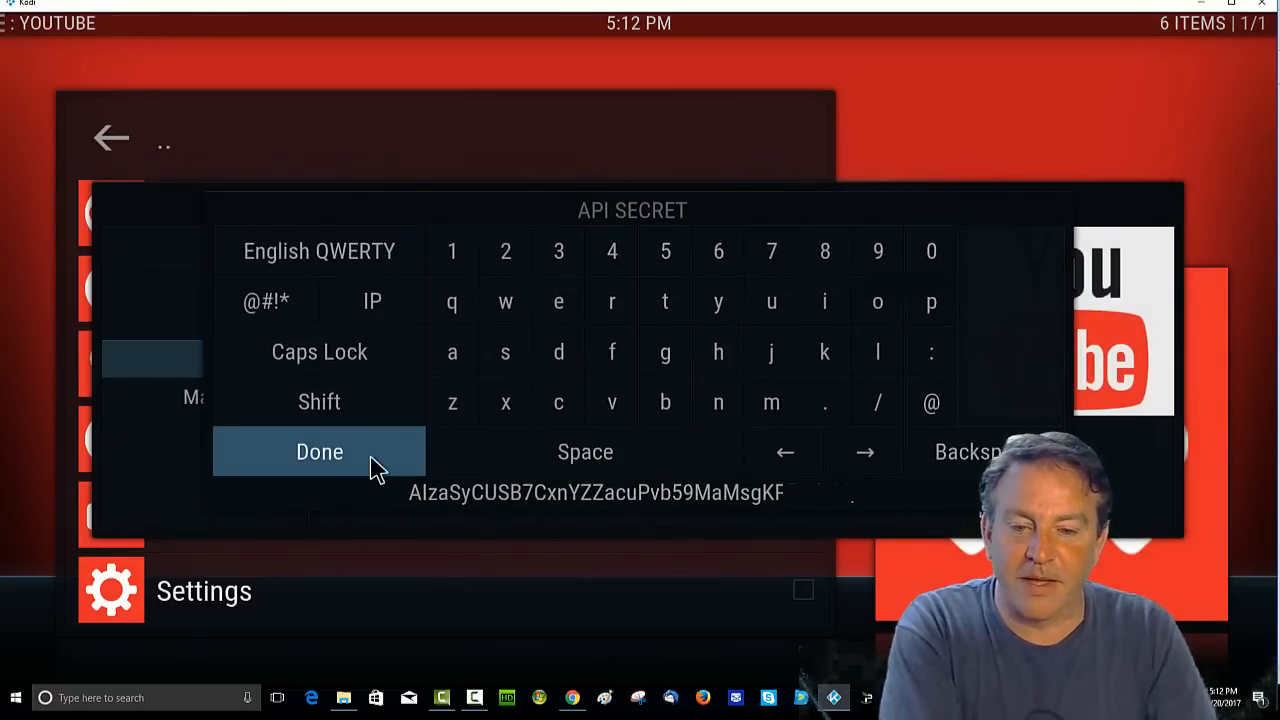
pyautogui.click(319, 451)
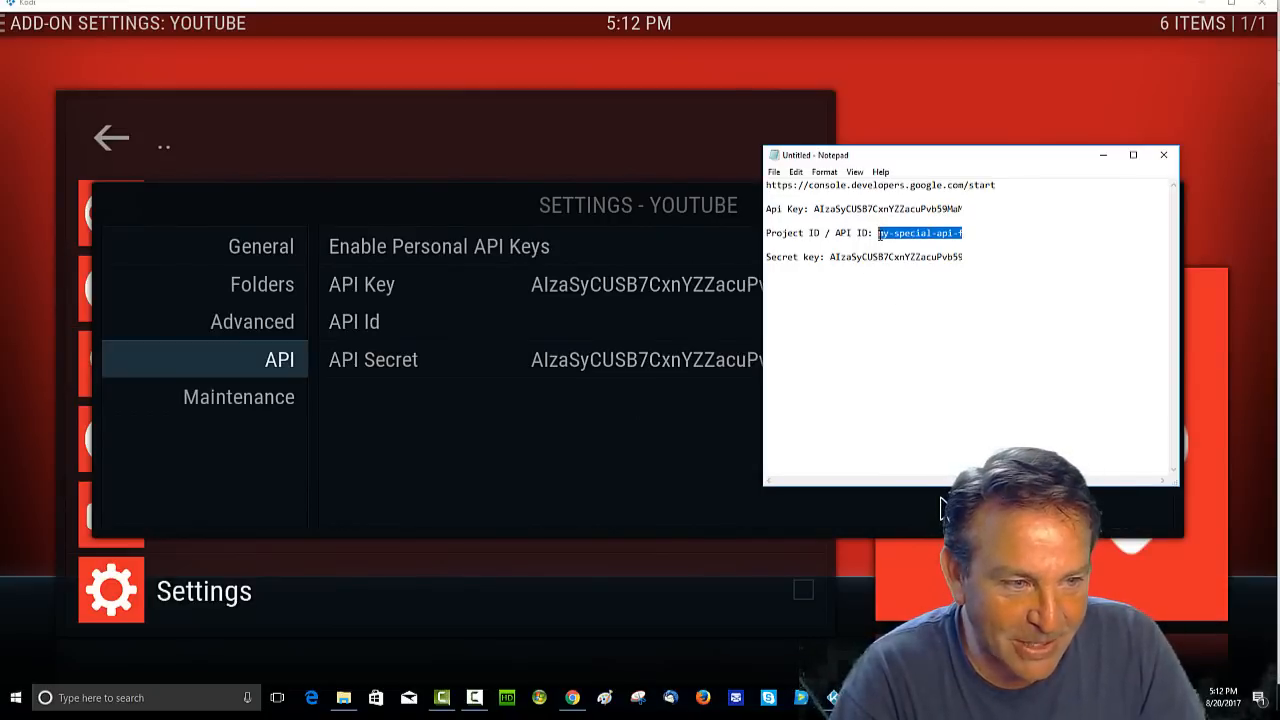
# Enter 'my-special-api-for-kodi' as the YouTube add-on's API Id and confirm
pyautogui.rightClick(920, 233)
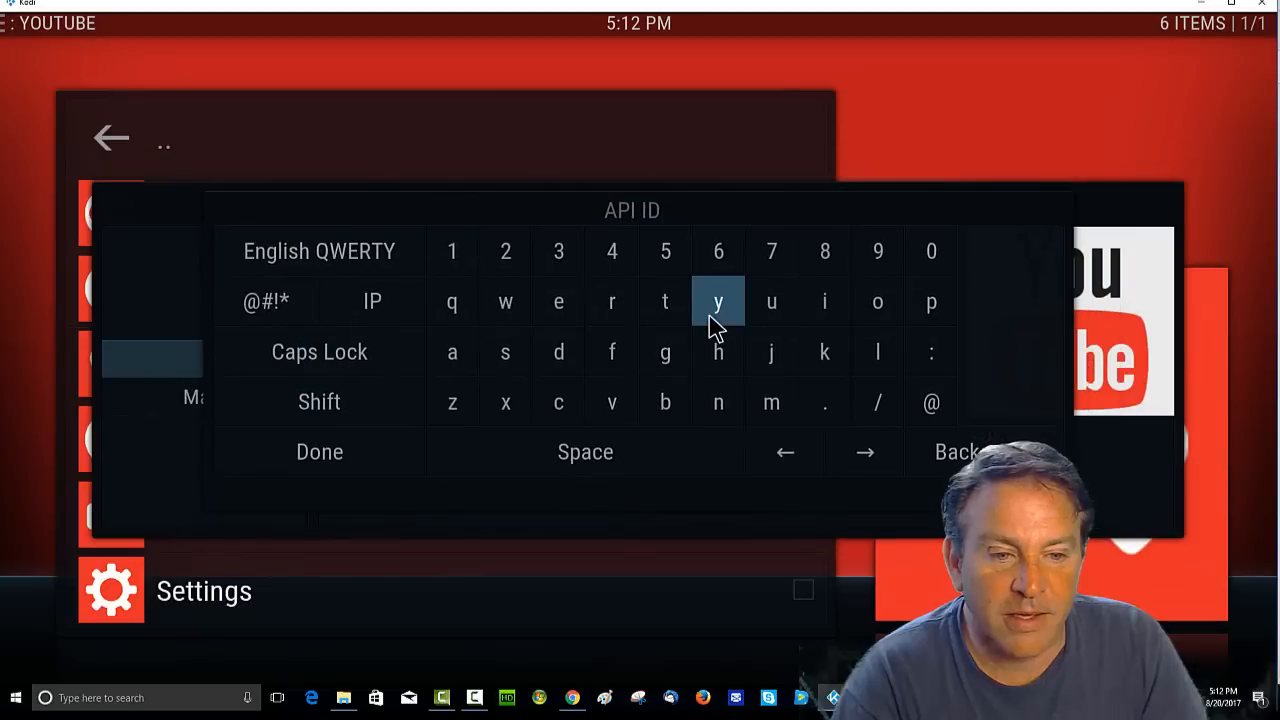
pyautogui.write('my-special-api-for-kodi')
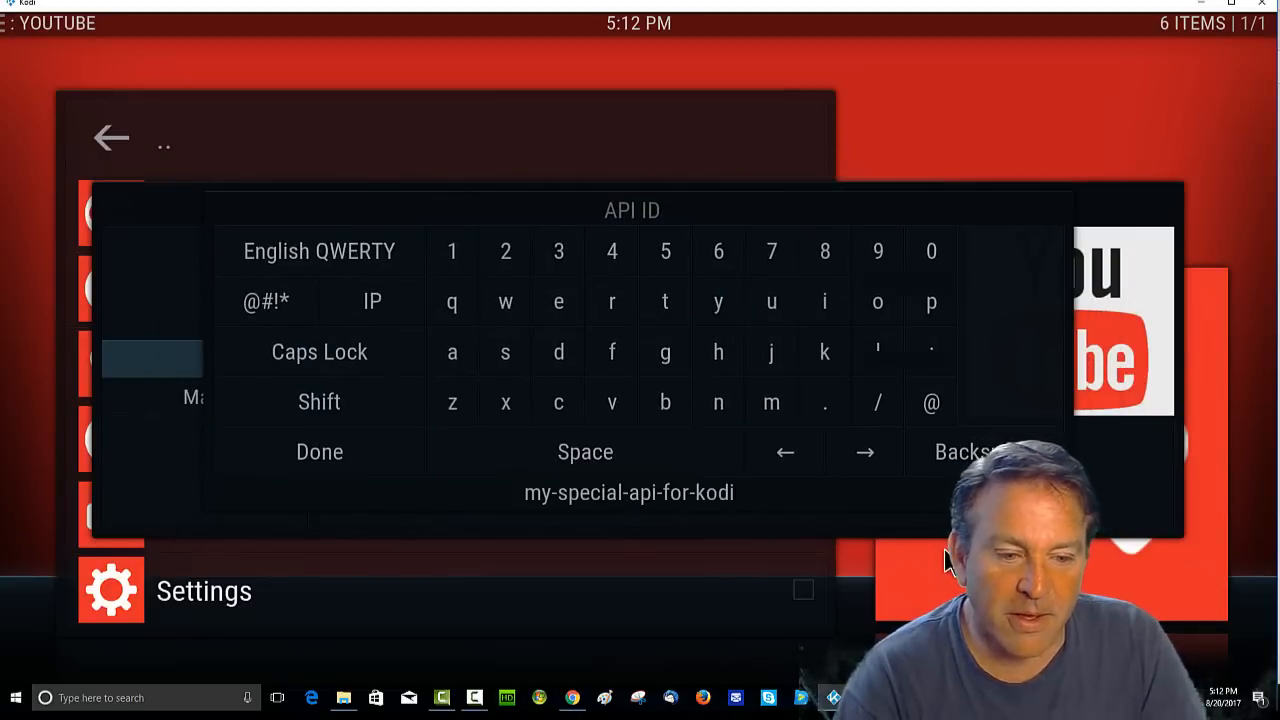
pyautogui.click(319, 451)
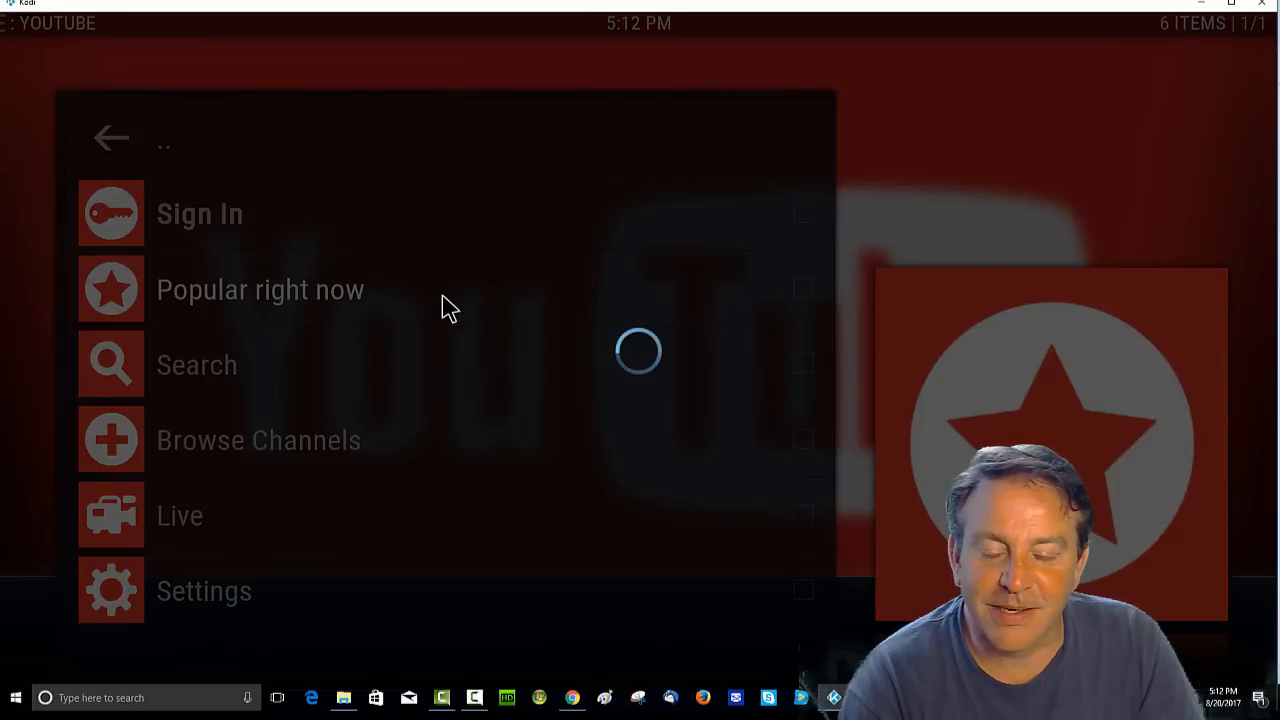
# Play the Minecraft BEN 10 video from Popular right now, then stop playback
pyautogui.click(260, 289)
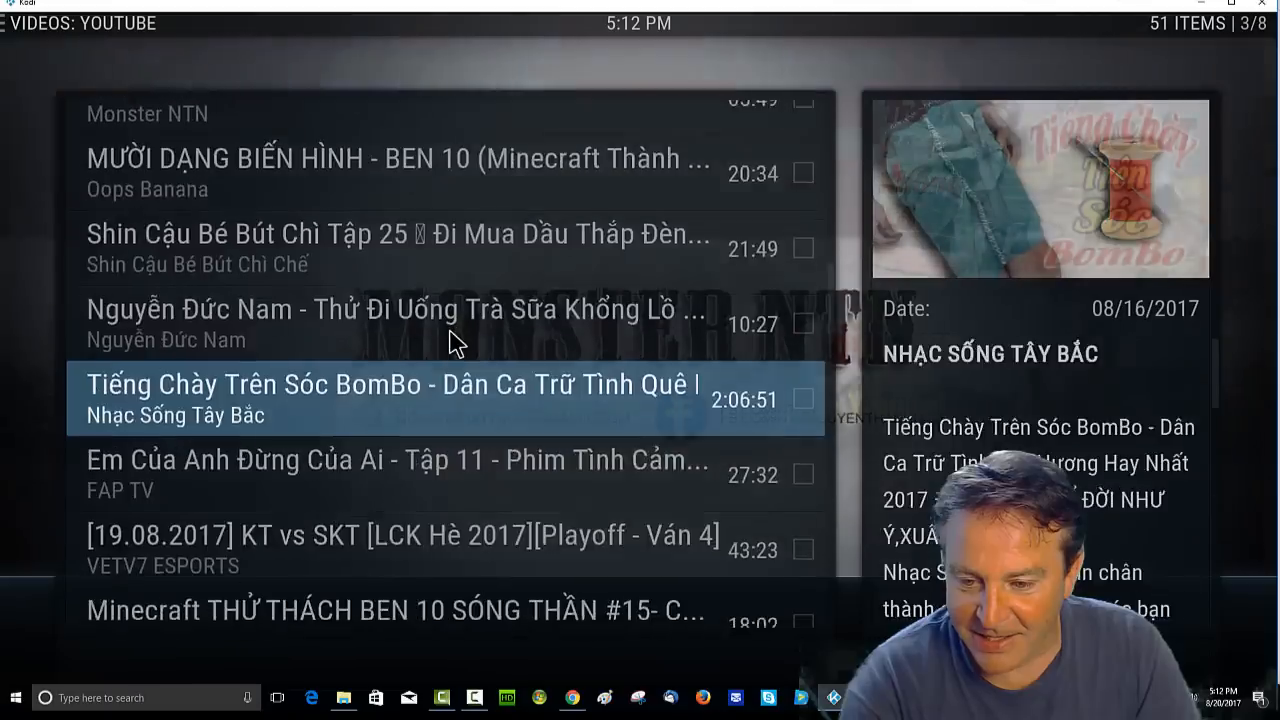
pyautogui.scroll(-3)
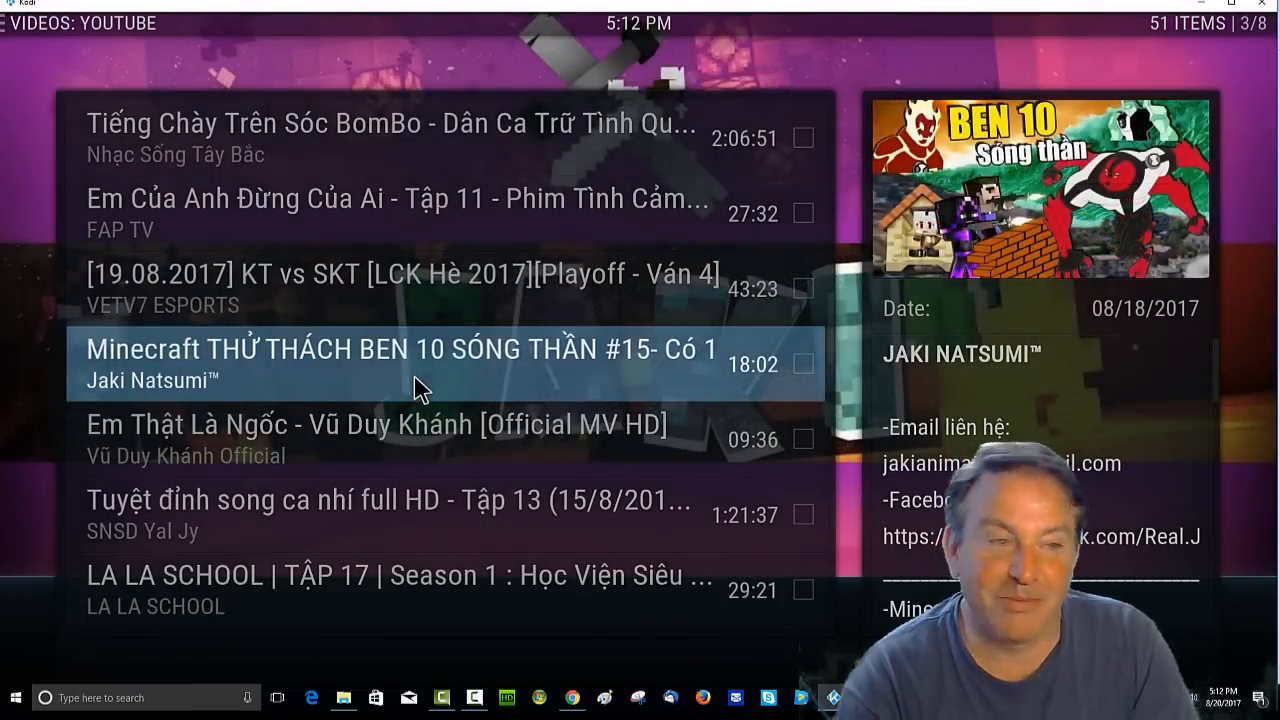
pyautogui.click(420, 363)
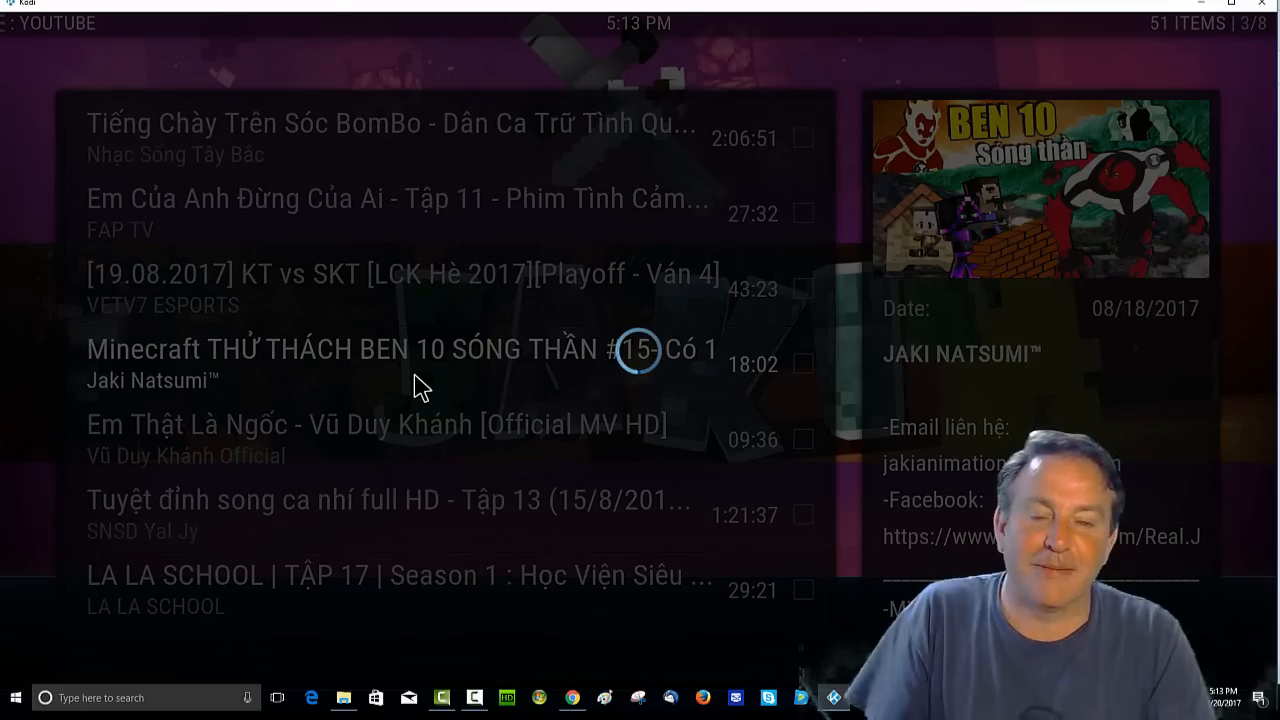
pyautogui.click(420, 349)
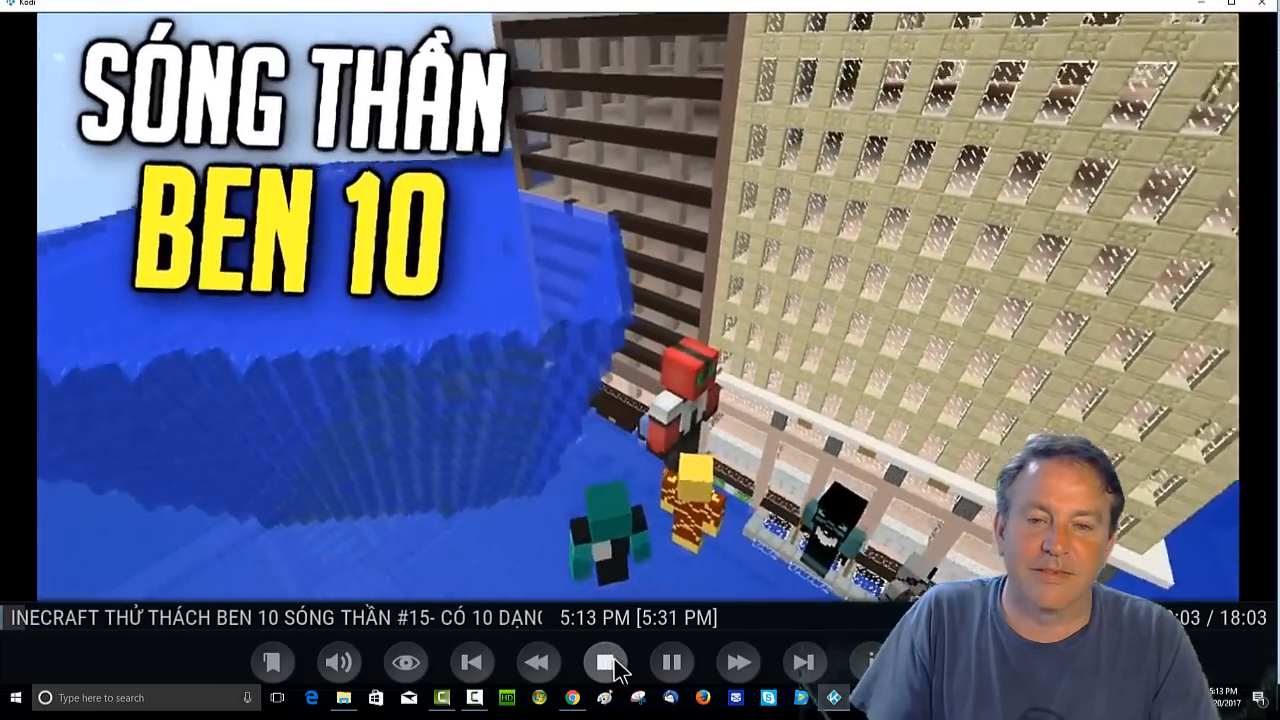
pyautogui.click(612, 669)
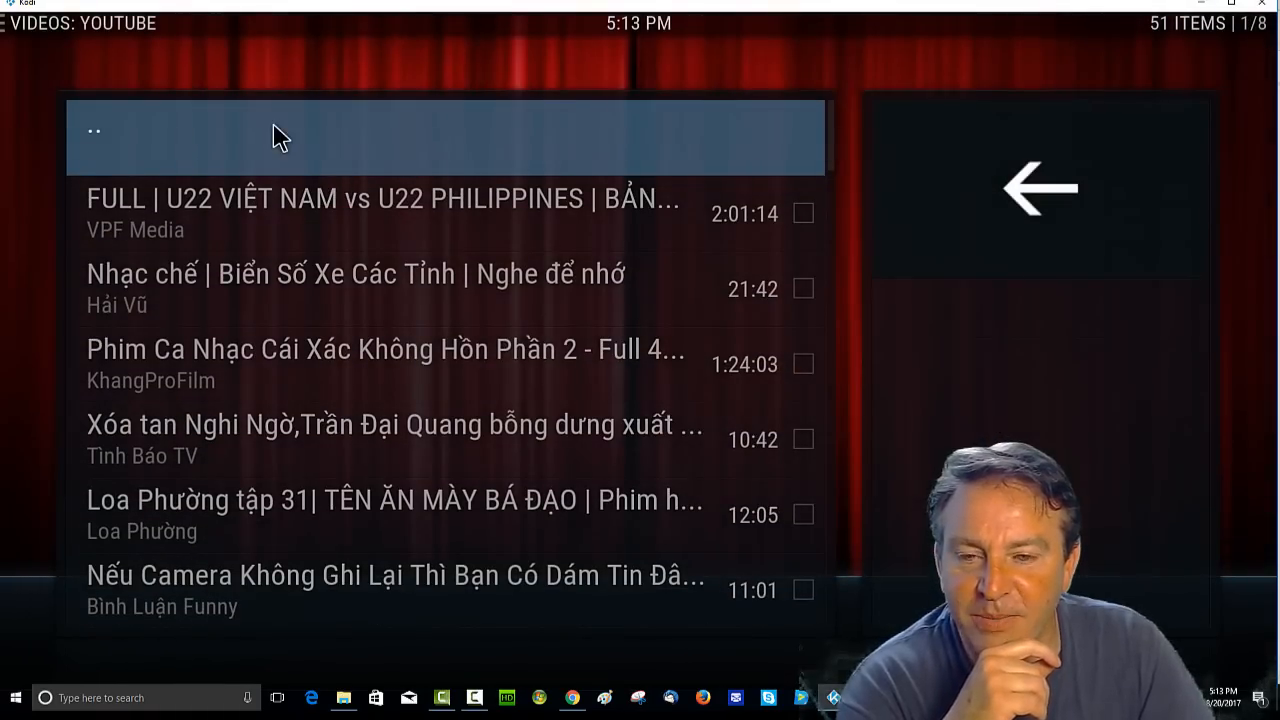
pyautogui.click(260, 130)
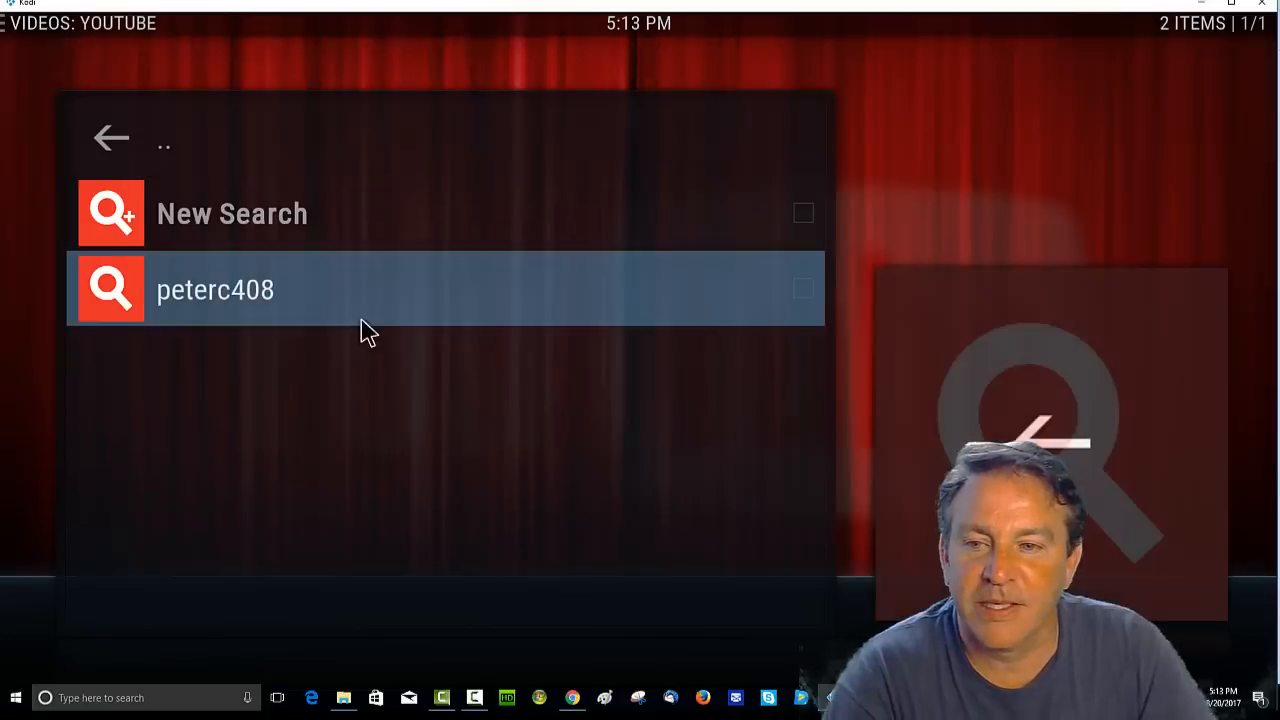
pyautogui.click(215, 289)
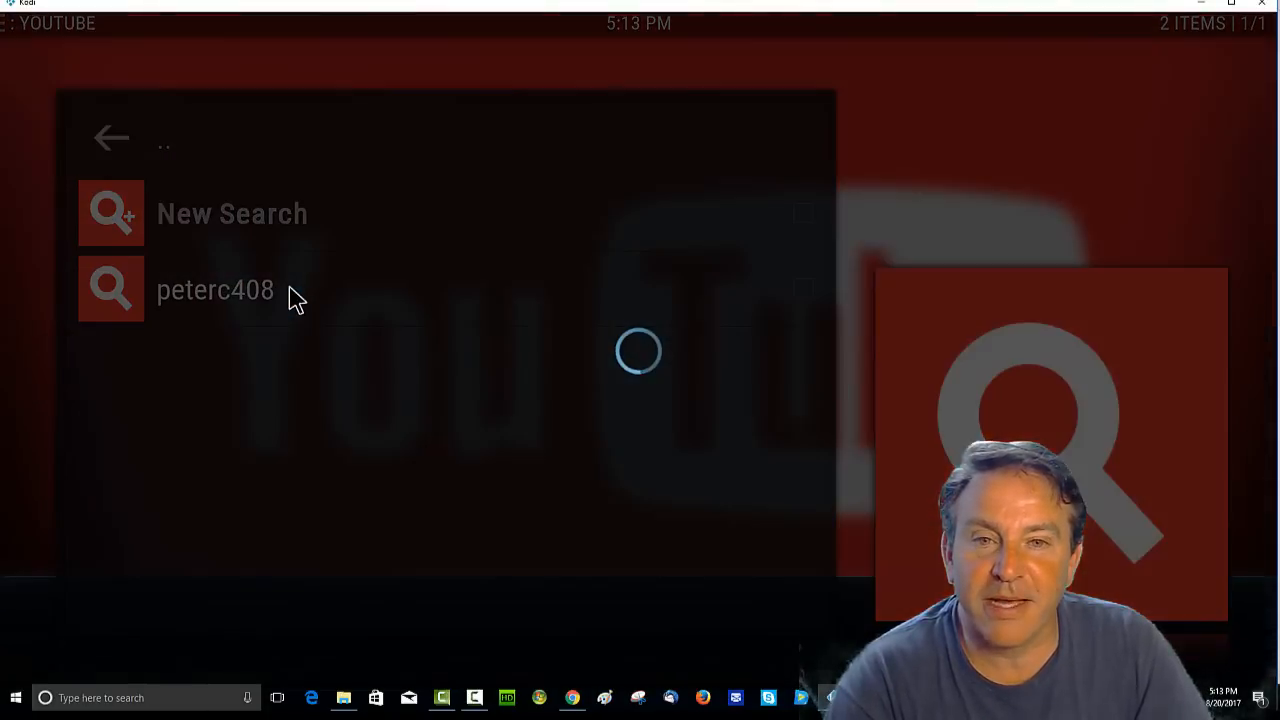
pyautogui.click(215, 289)
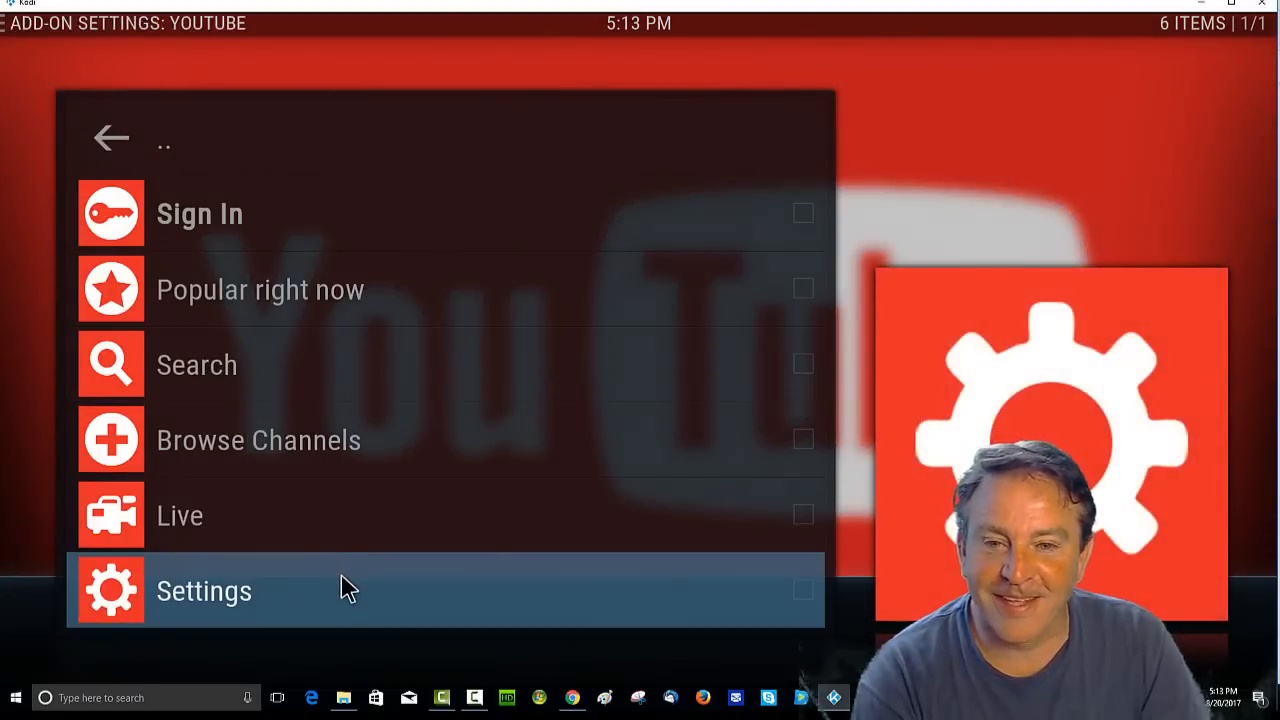
pyautogui.click(204, 591)
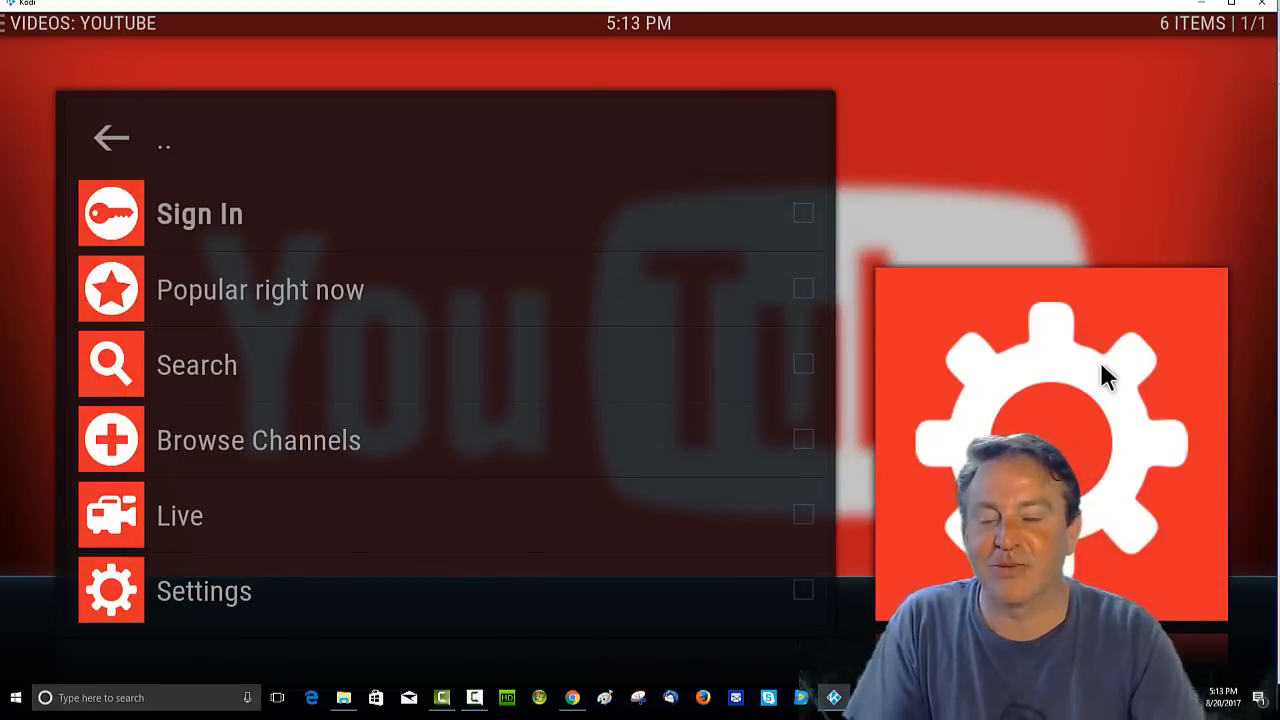
pyautogui.moveTo(507, 222)
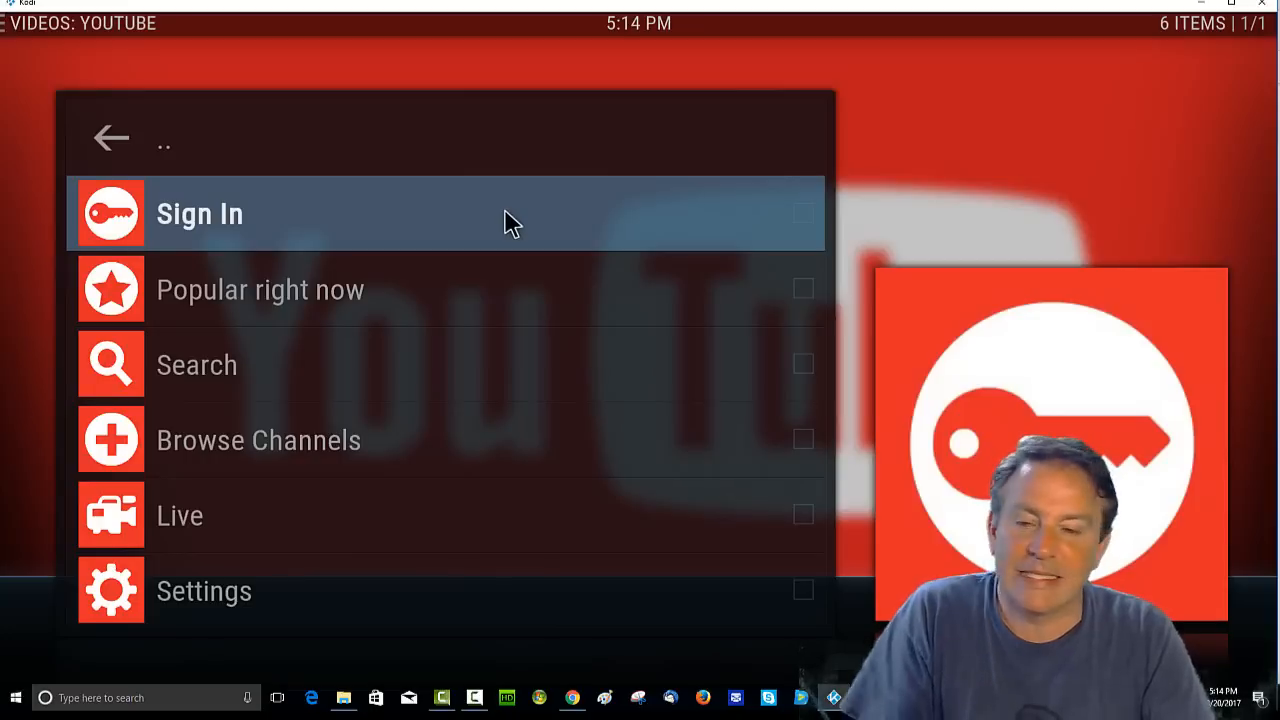
pyautogui.moveTo(492, 330)
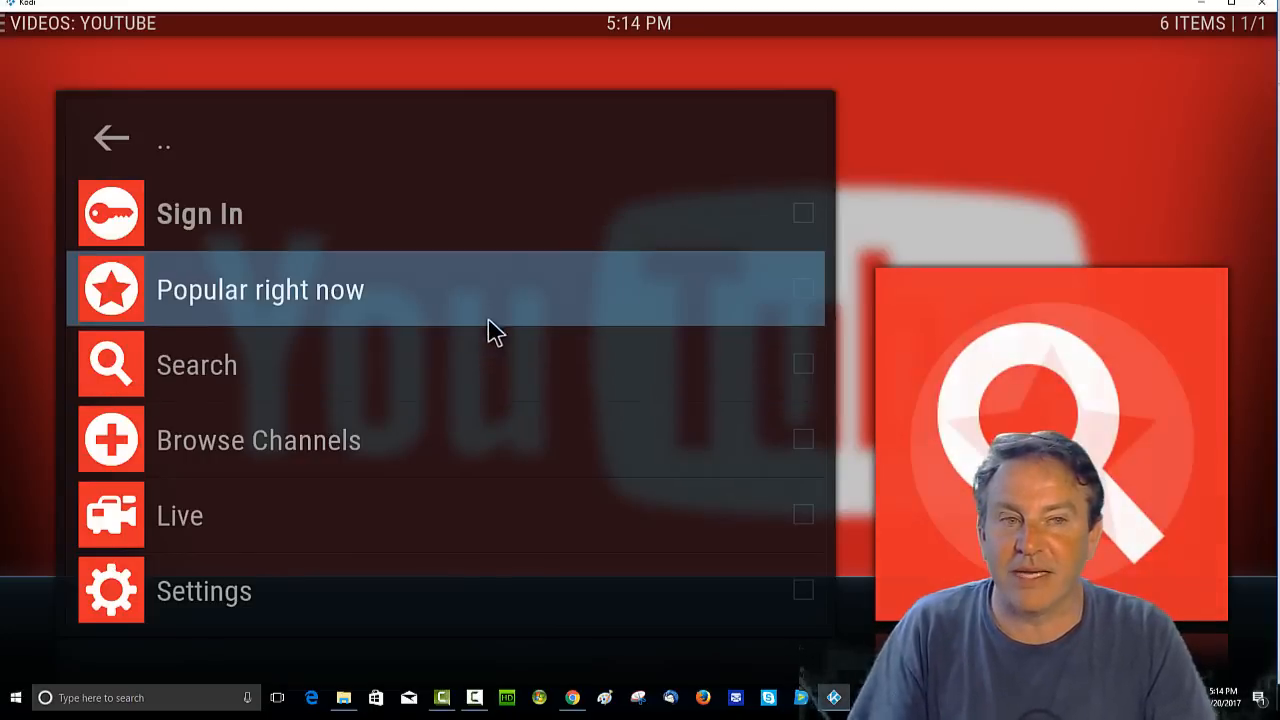